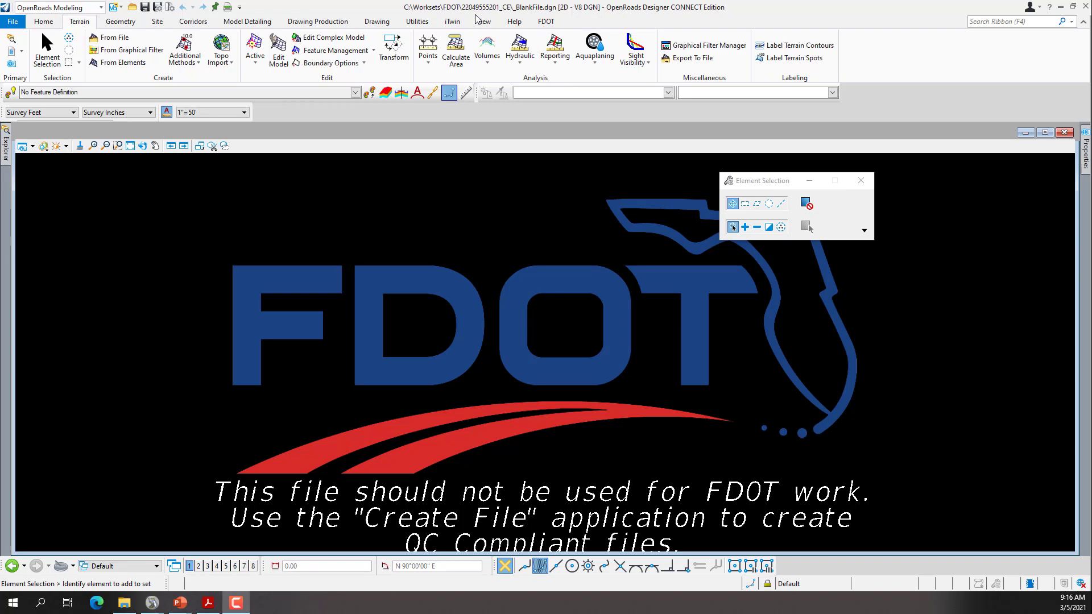
mouse_move(481, 15)
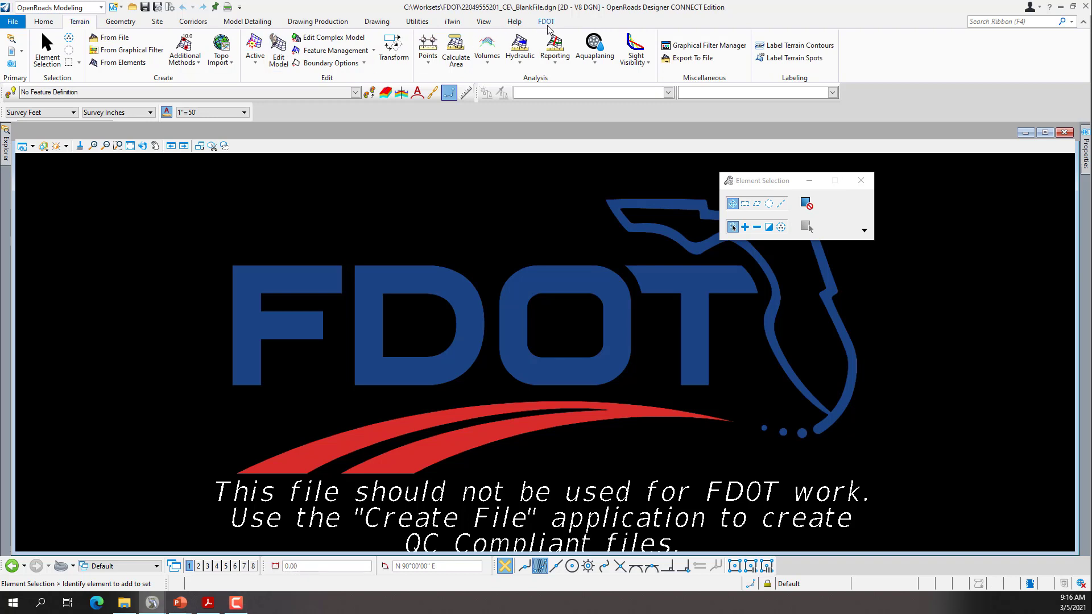
Show the FDOT ribbon tools
left_click(546, 20)
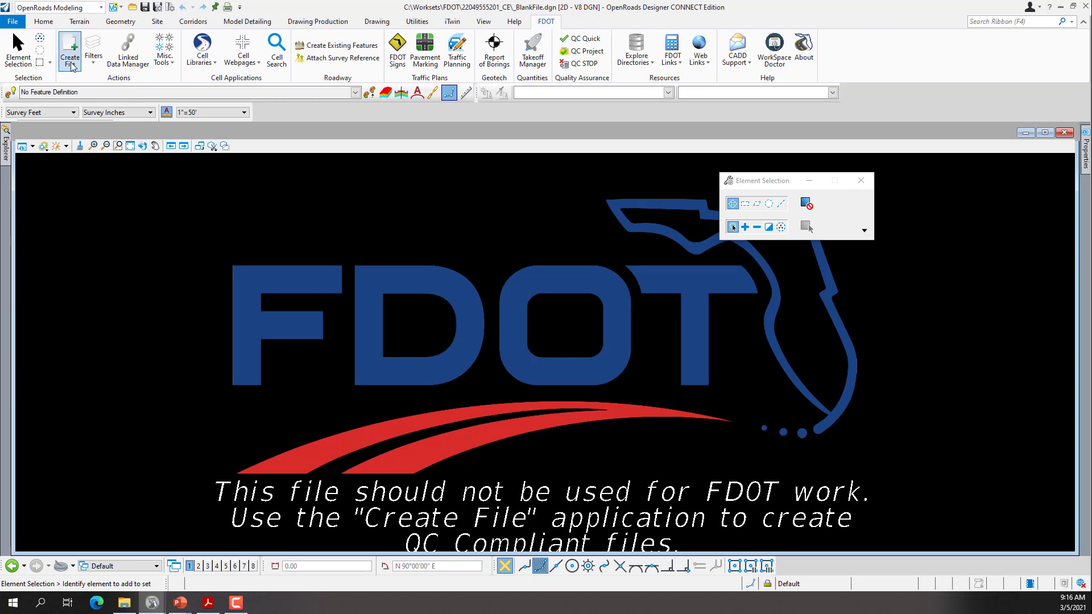
mouse_move(69, 50)
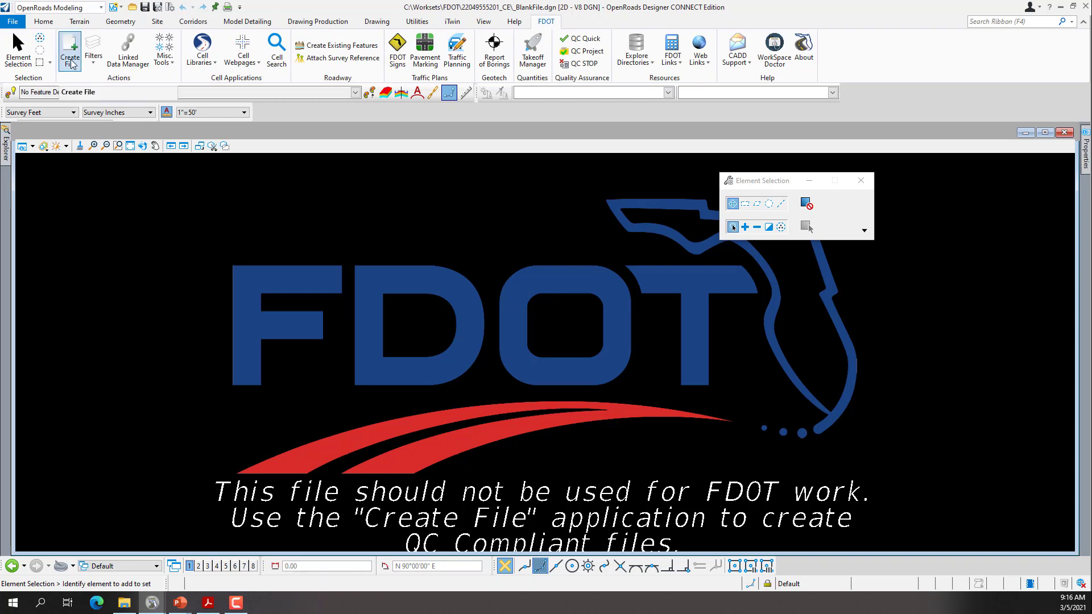
Create and open a new SURVEY GDTMRD (Digital Terrain Model TIN 3D) design file, GDTMRD02.dgn
left_click(70, 50)
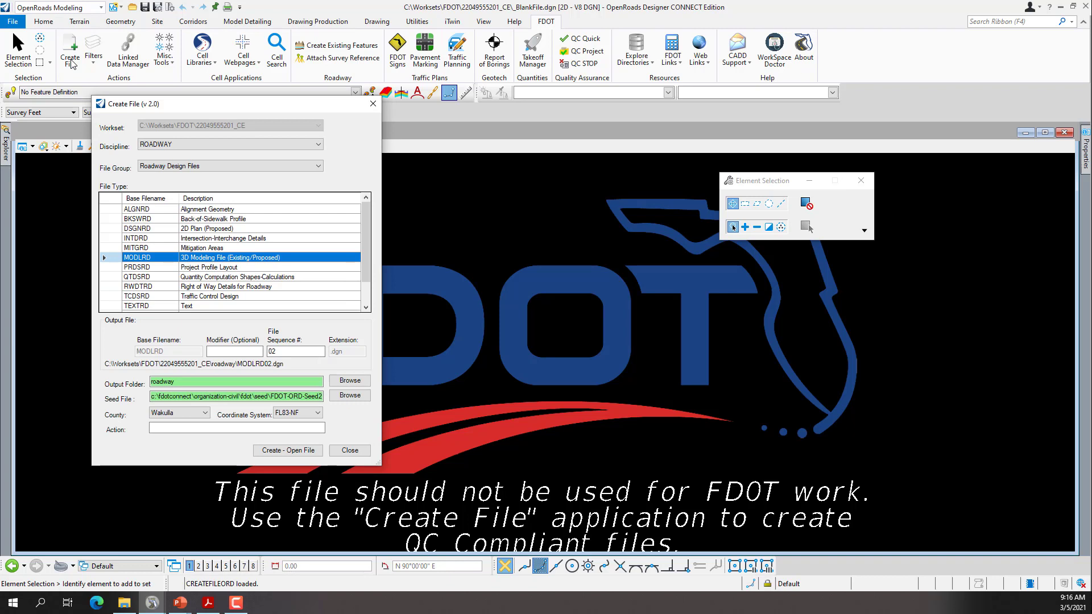
mouse_move(152, 116)
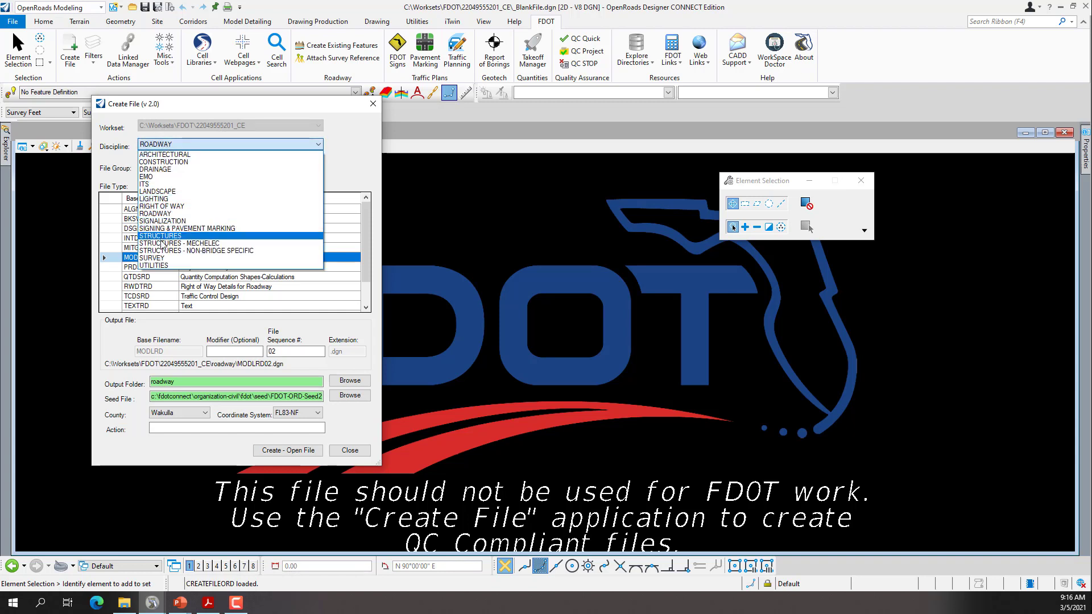
left_click(152, 258)
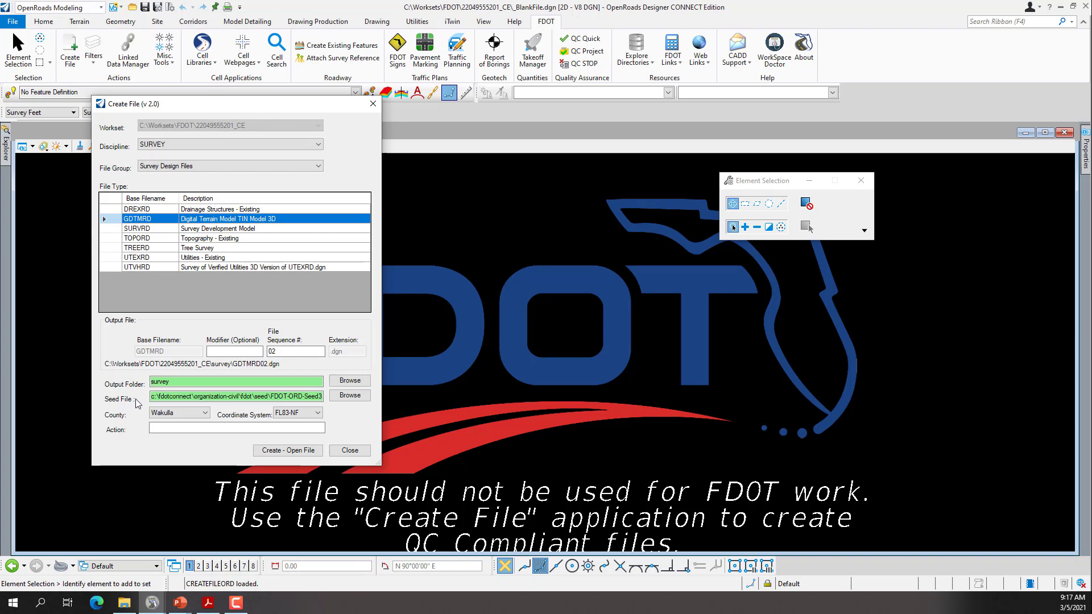
mouse_move(124, 422)
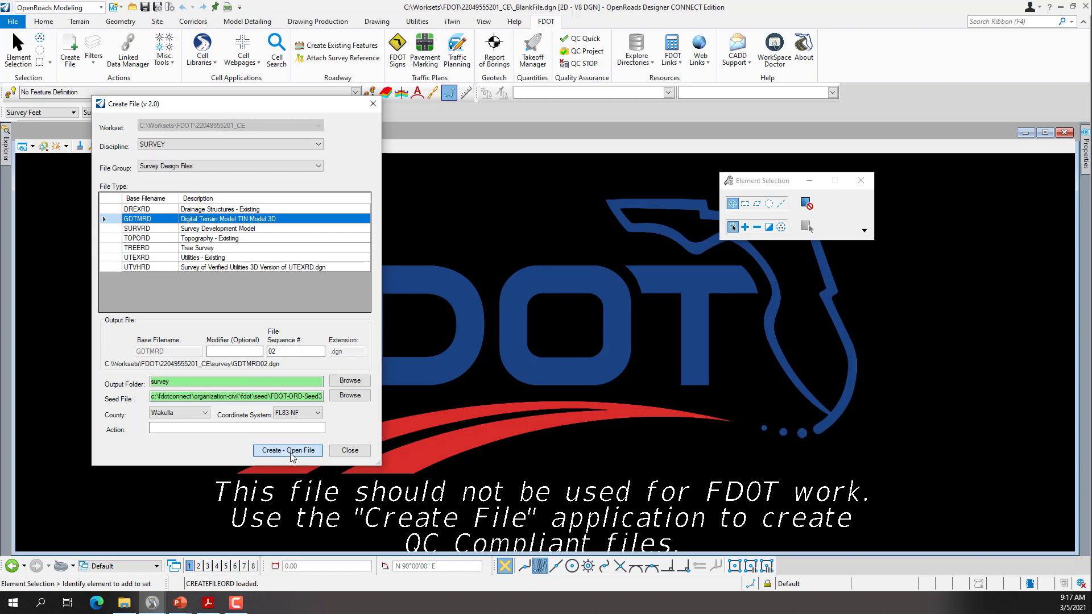
left_click(287, 451)
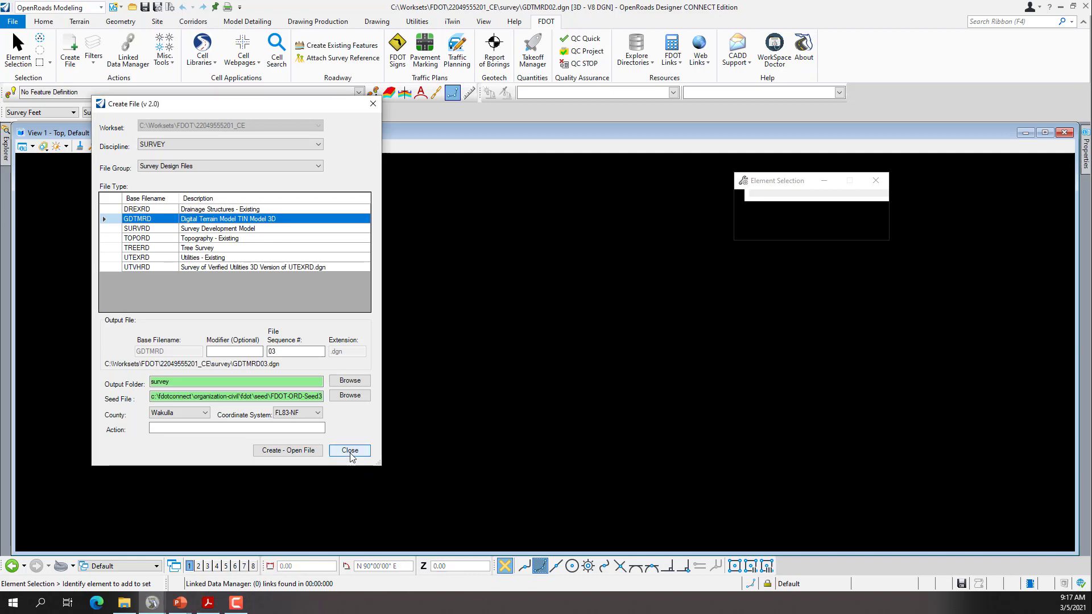
Close the Create File window and return to the Home tools
left_click(349, 451)
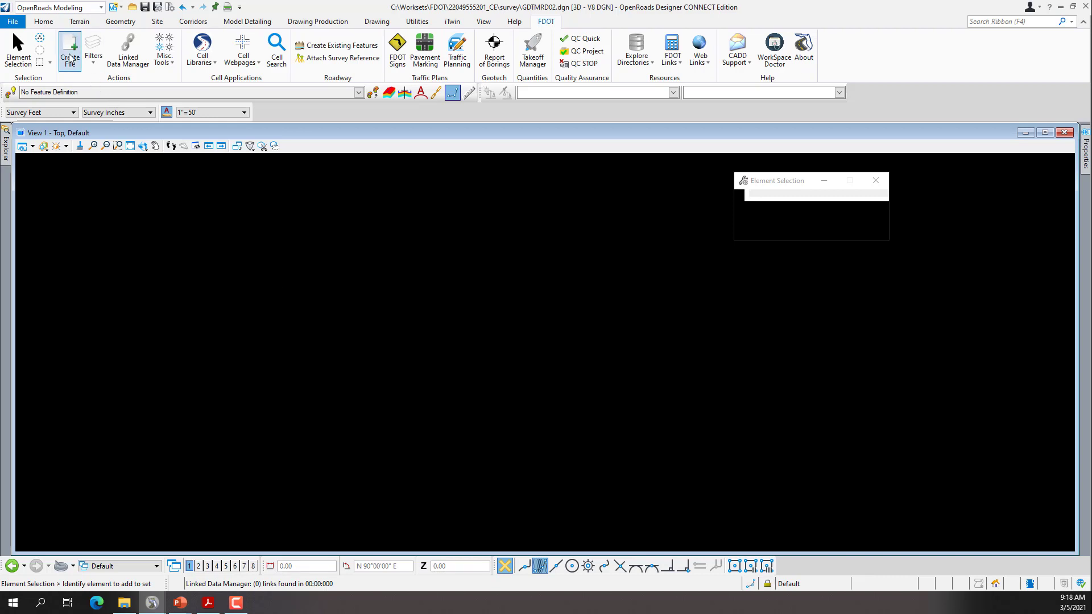
left_click(43, 22)
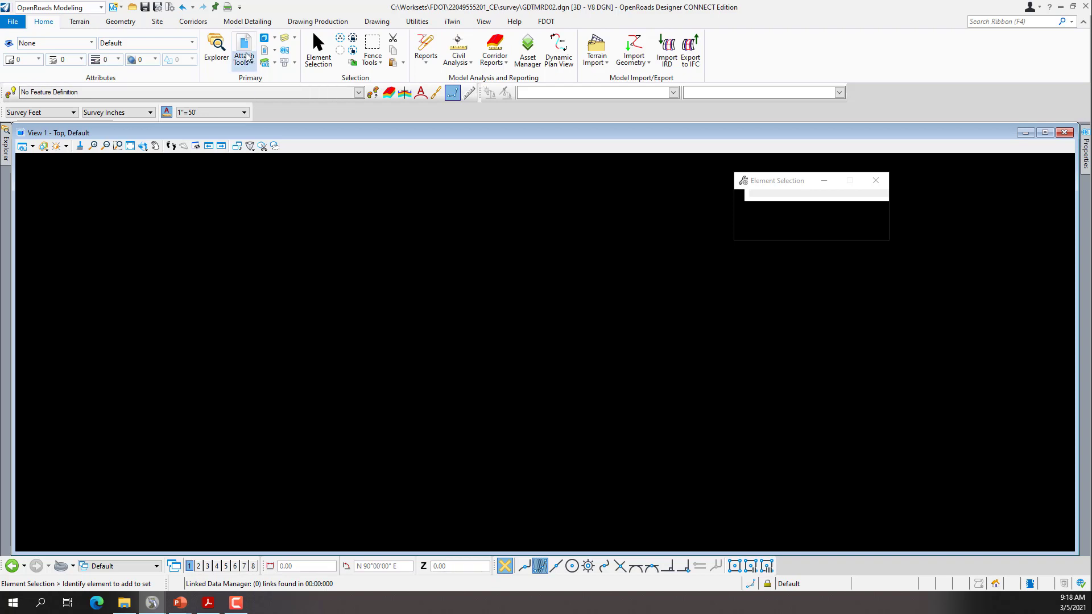
mouse_move(244, 50)
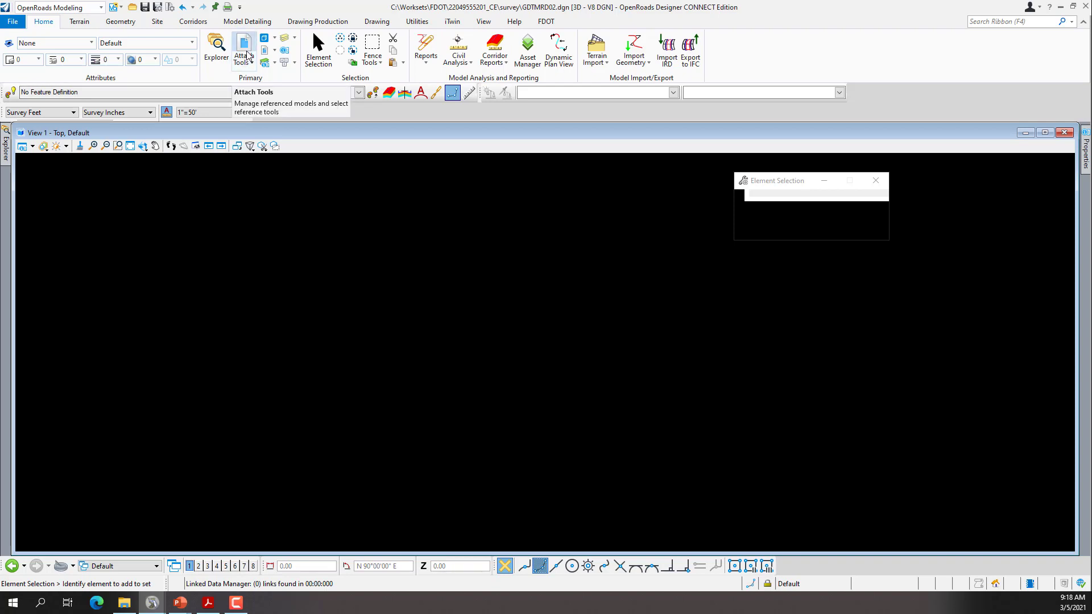
Bring up the References list and start attaching a reference from the Survey folder
left_click(243, 49)
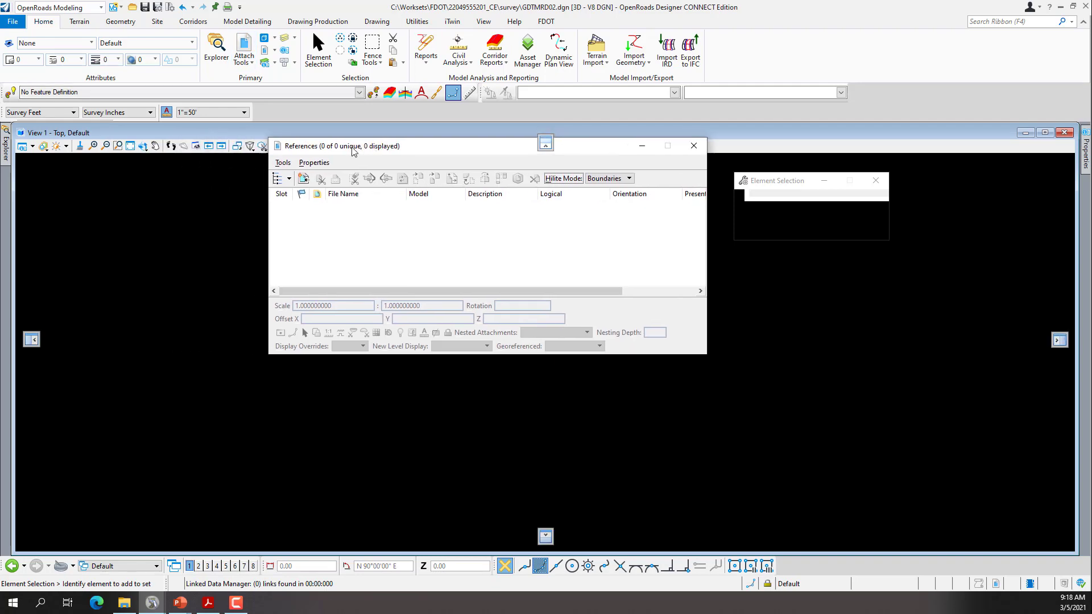
left_click_drag(355, 145, 365, 148)
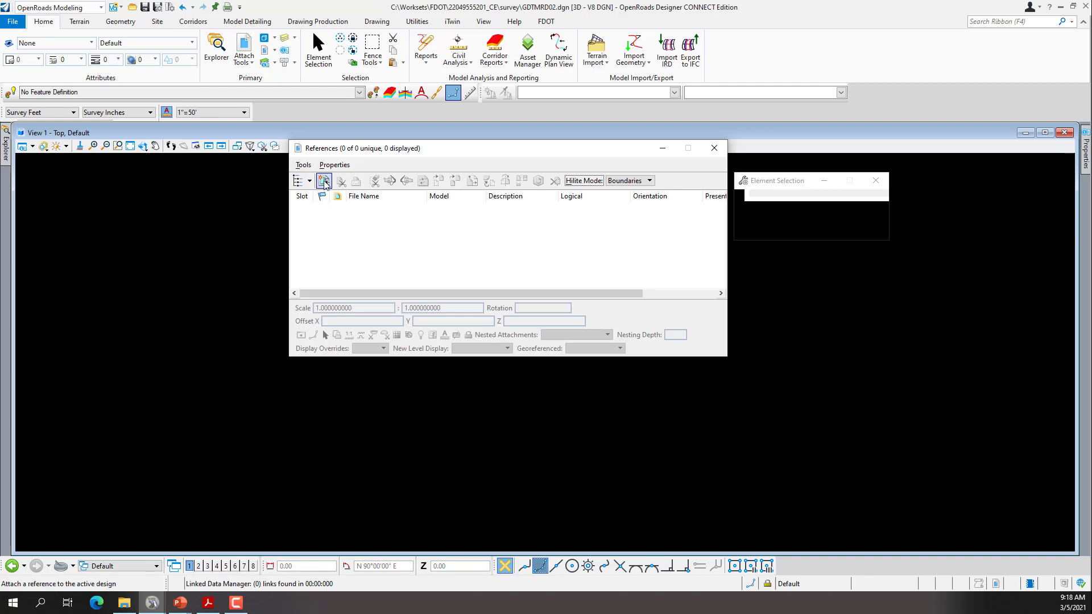
left_click(323, 181)
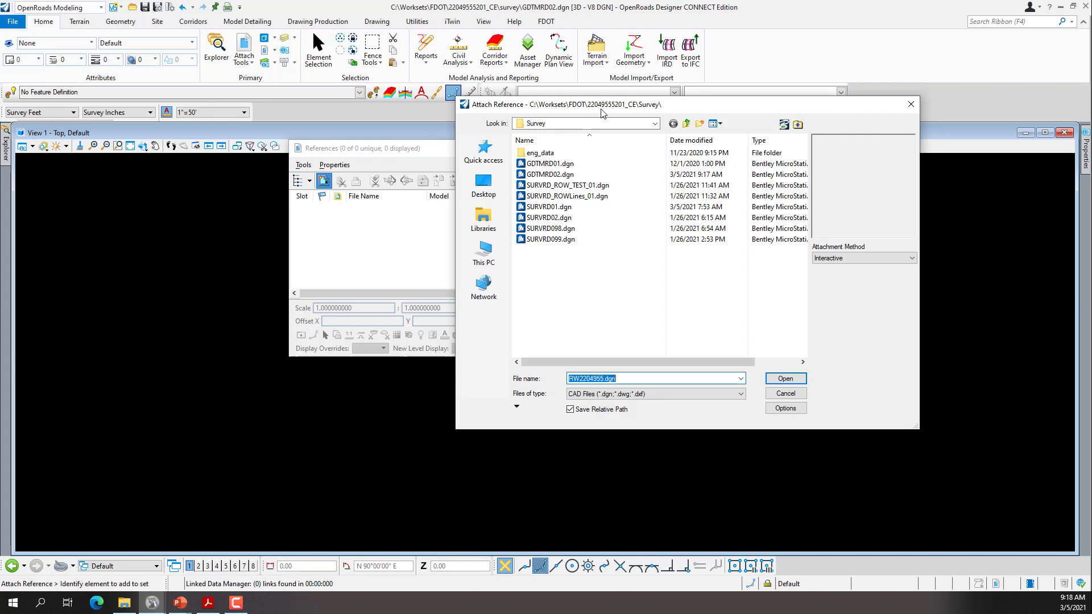
mouse_move(655, 111)
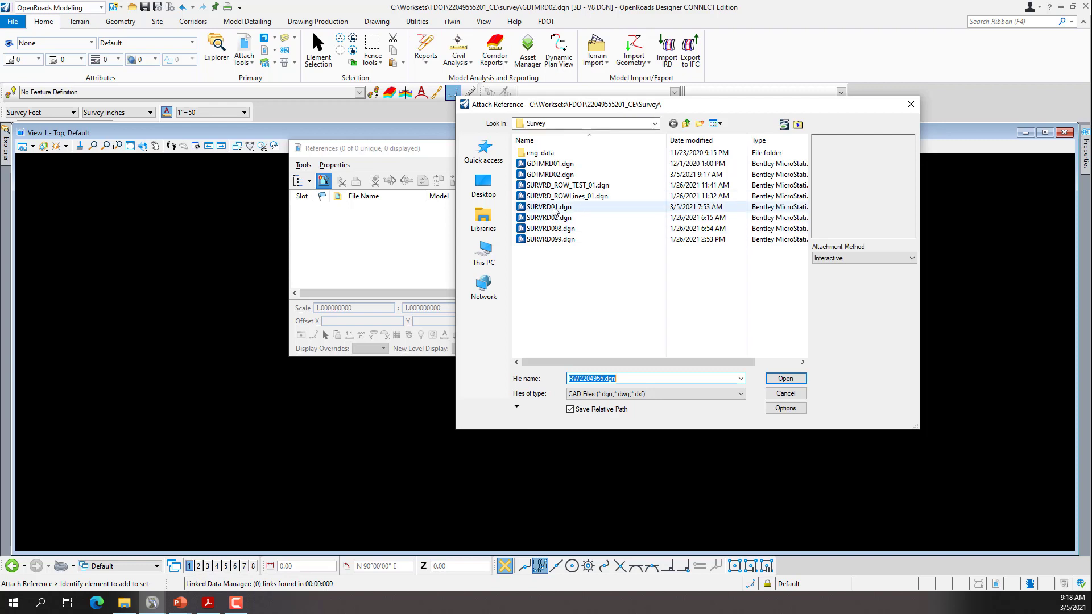
Attach SURVRD01.dgn as a reference with logical name gdtm, Coincident - World orientation
left_click(549, 208)
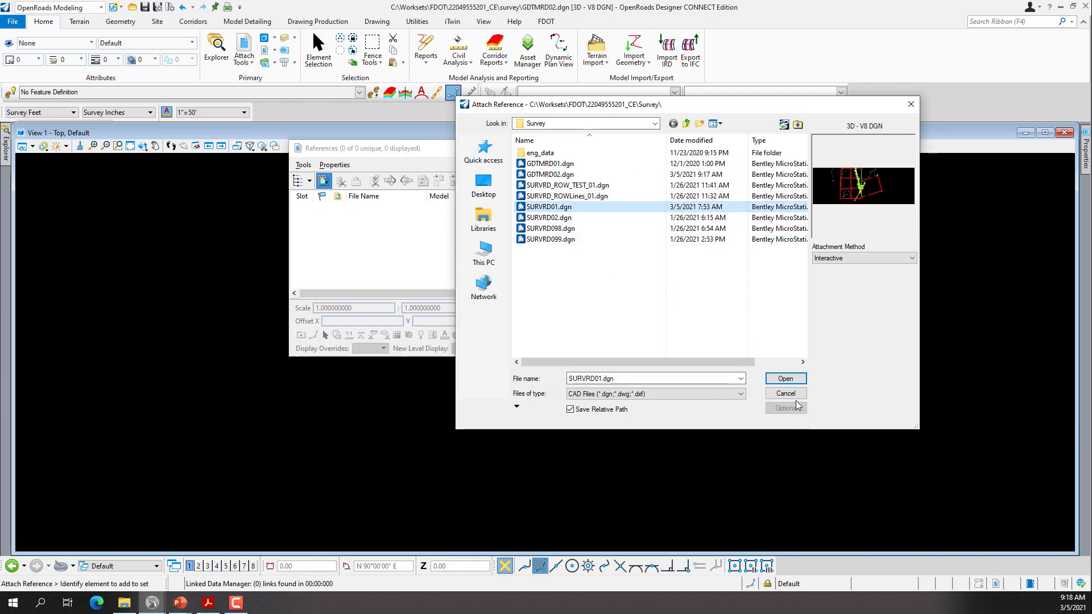
mouse_move(551, 209)
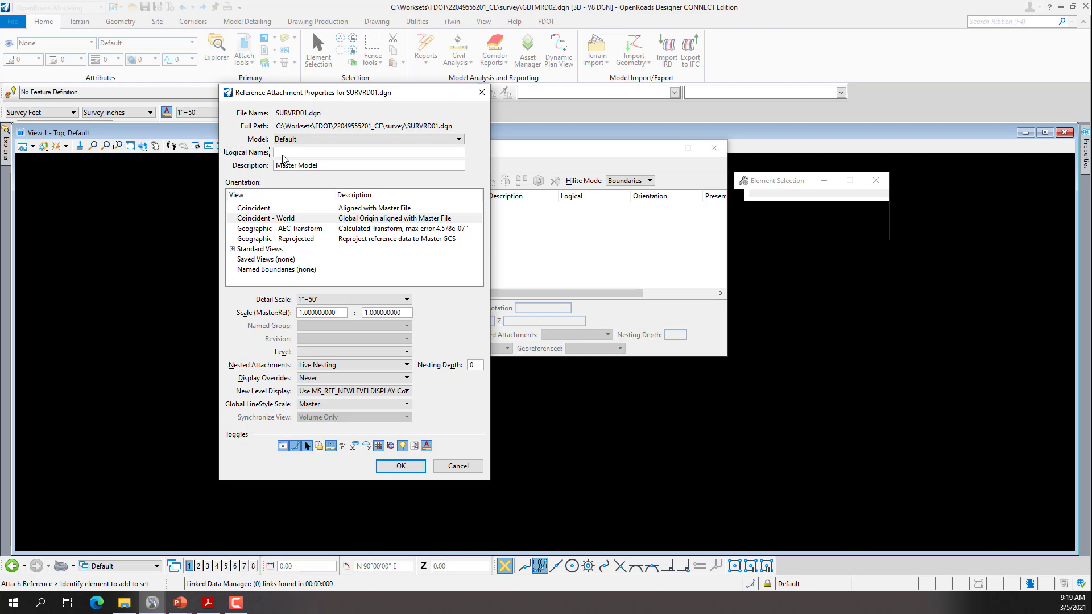
type("gdtm")
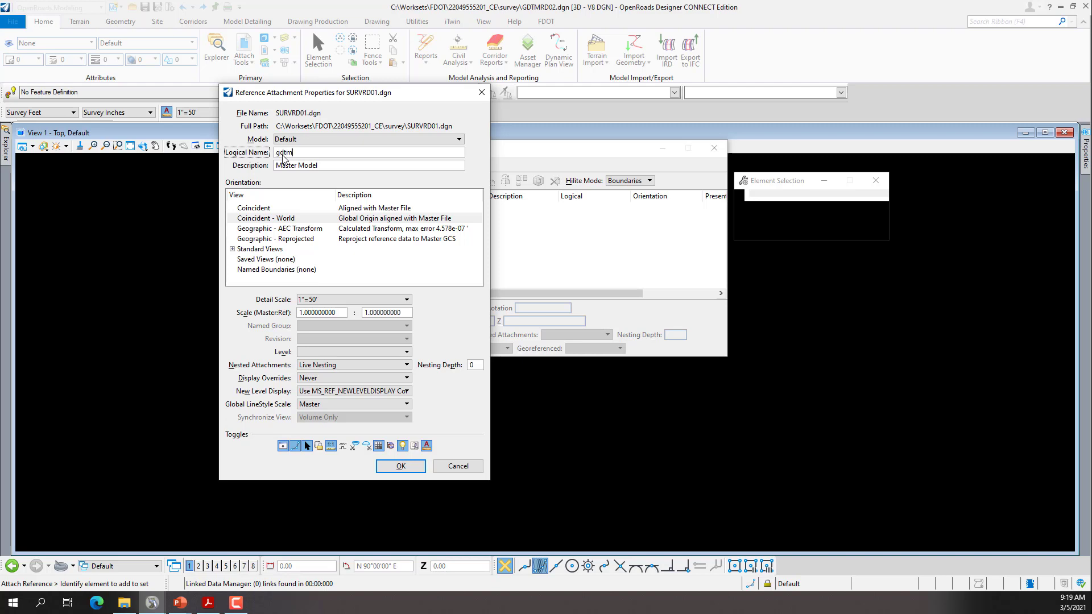
left_click(399, 467)
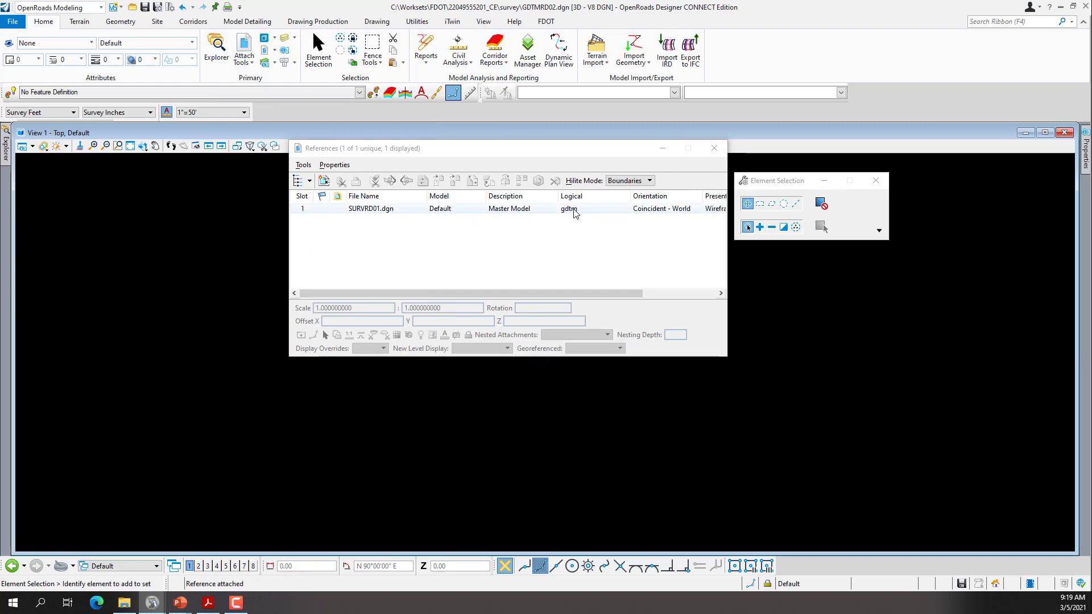
mouse_move(129, 146)
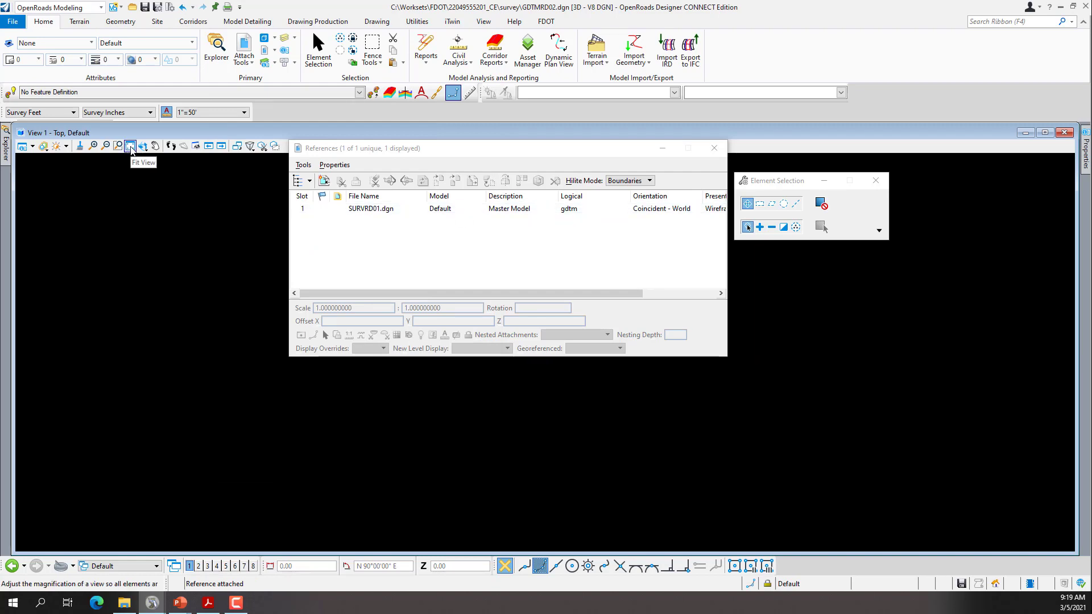
Fit the view to the attached SURVRD01 survey graphics
left_click(130, 146)
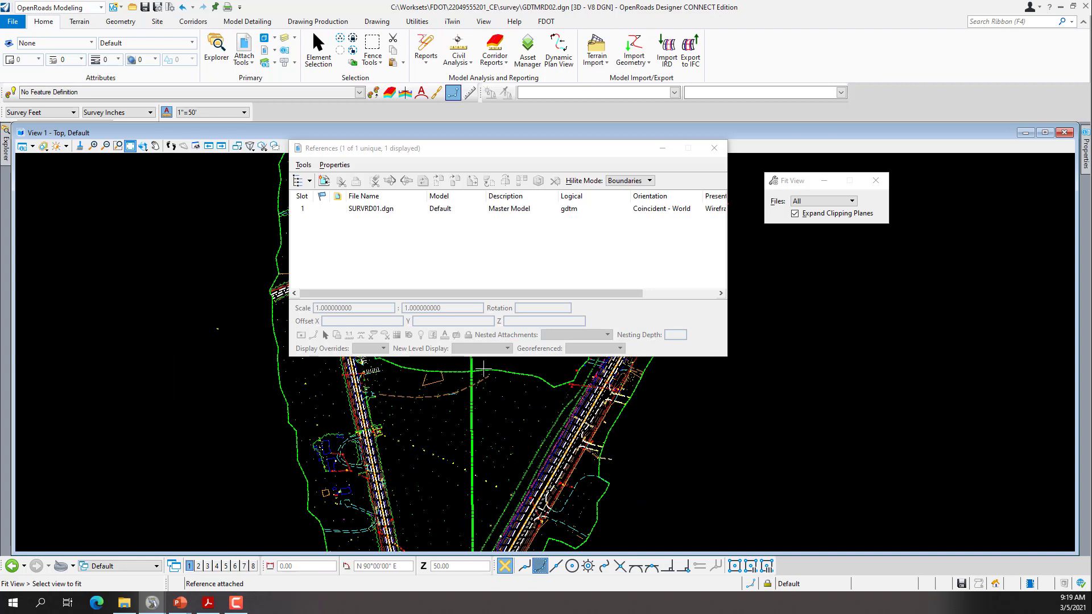
mouse_move(301, 477)
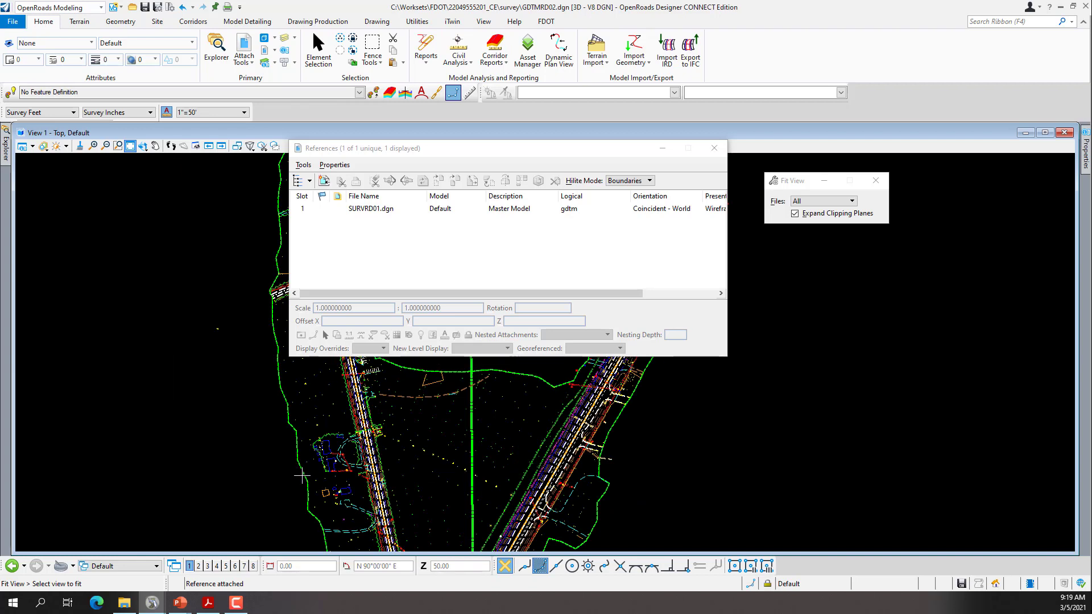
mouse_move(297, 470)
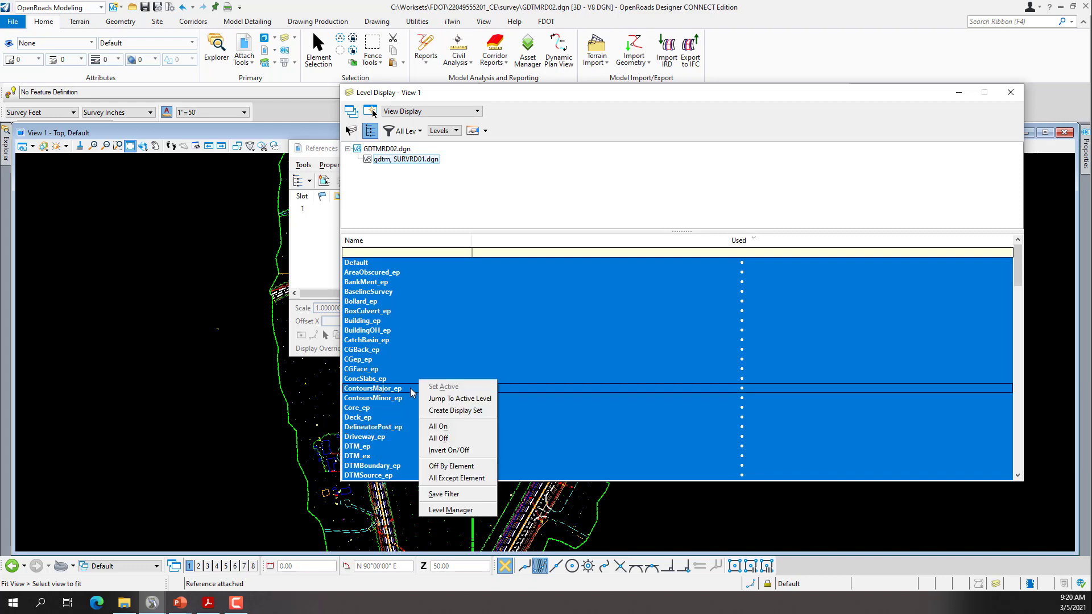
Turn all gdtm reference levels off except DTM_ep and DTM_ex, leaving the terrain boundary visible
left_click(438, 425)
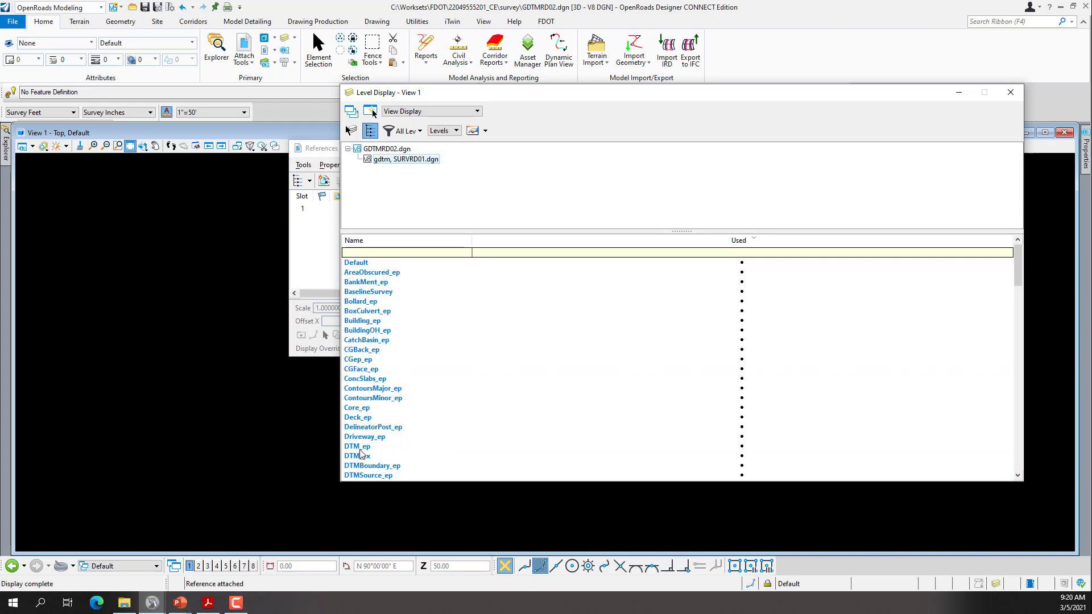
left_click(357, 446)
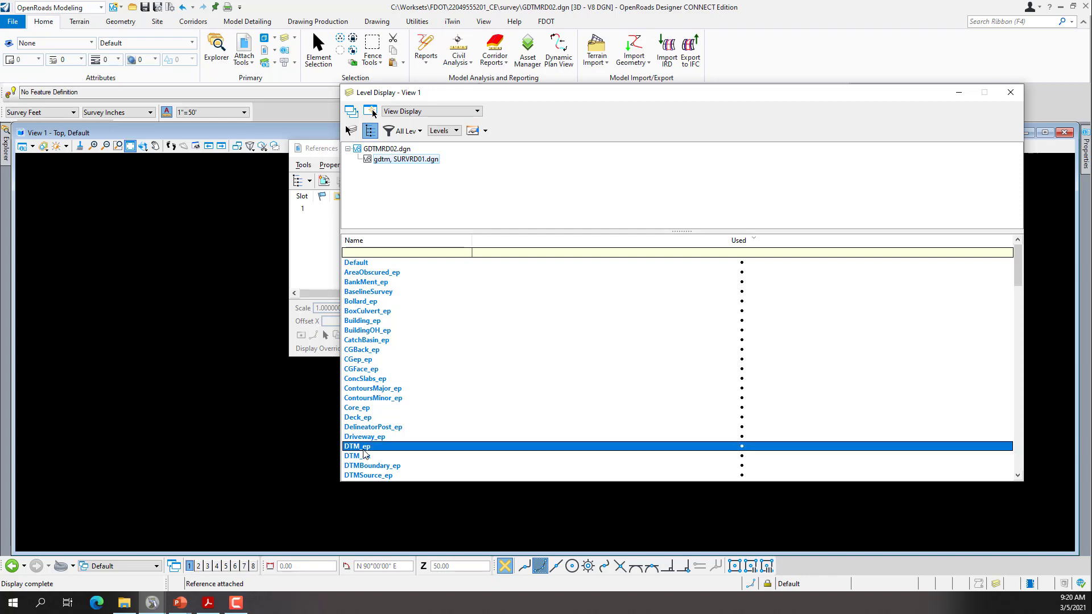
left_click(356, 455)
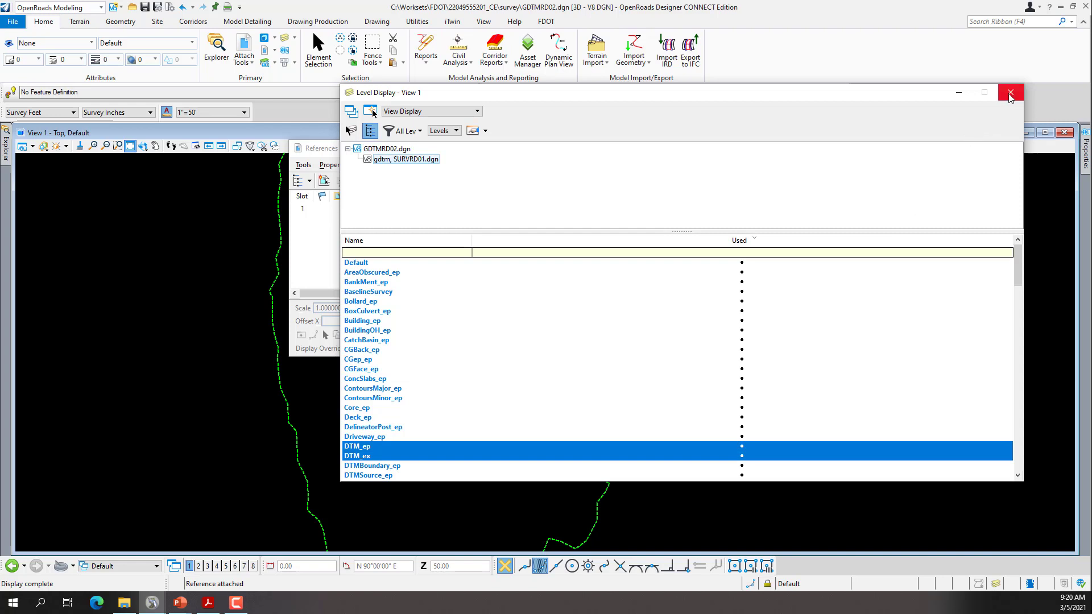
left_click(1009, 92)
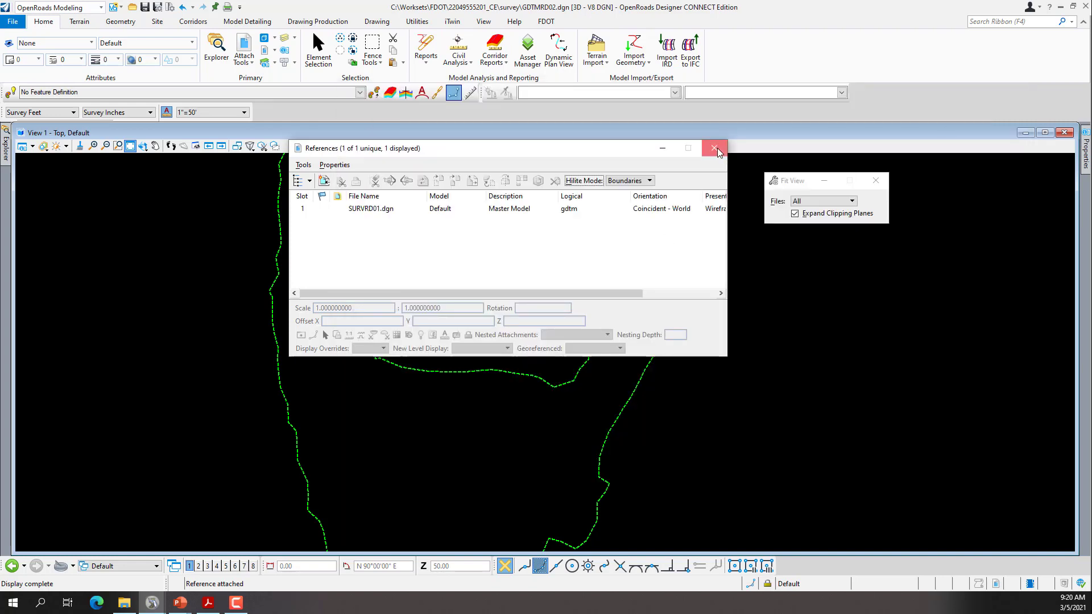
Select the Existing Ground terrain boundary and start exporting it in LandXML format
left_click(715, 148)
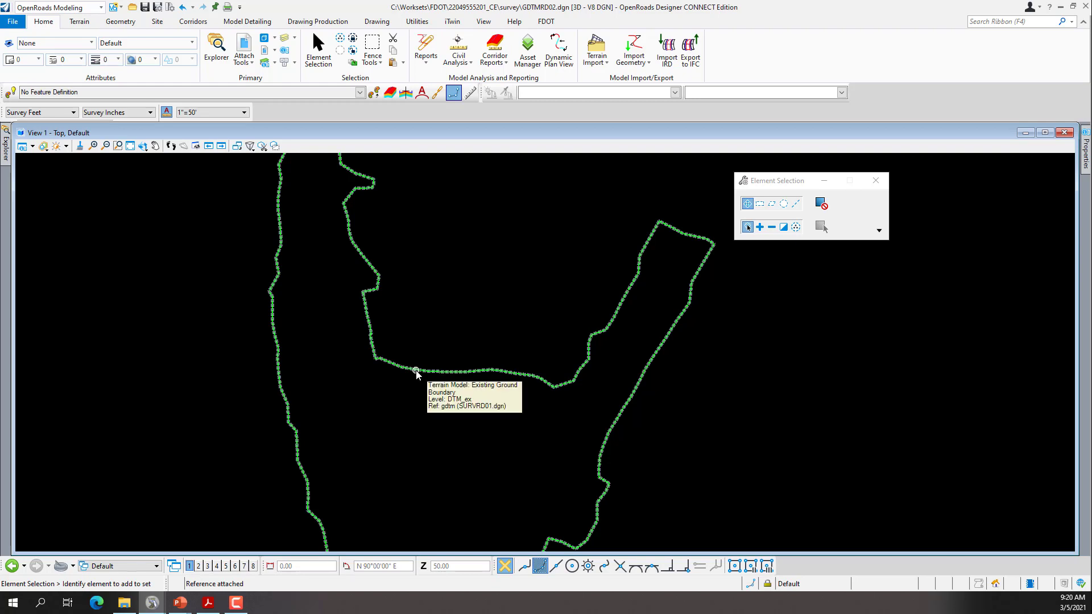
left_click(415, 370)
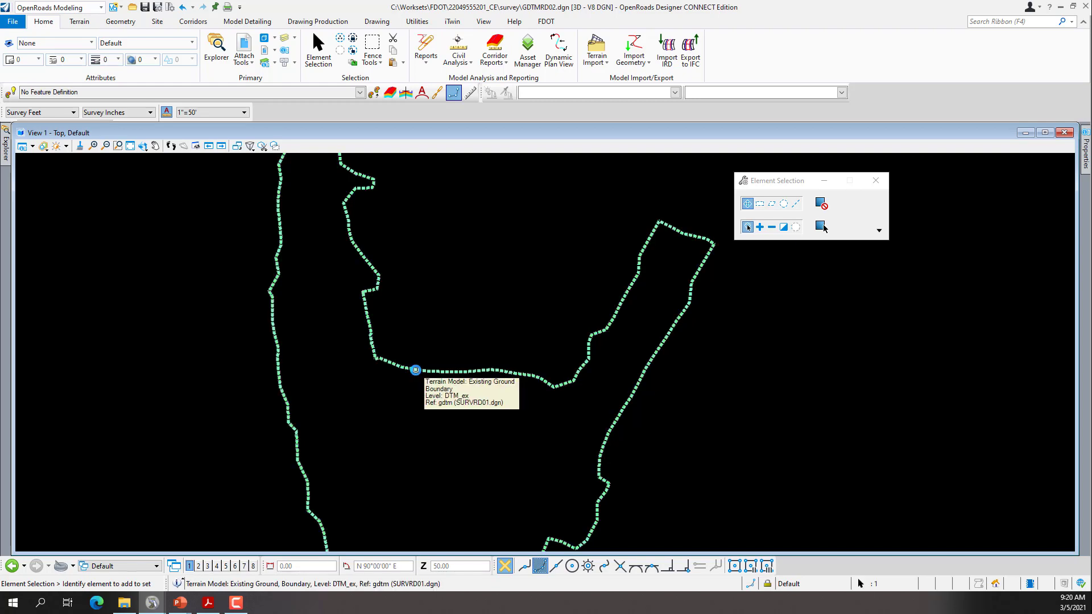
left_click(415, 370)
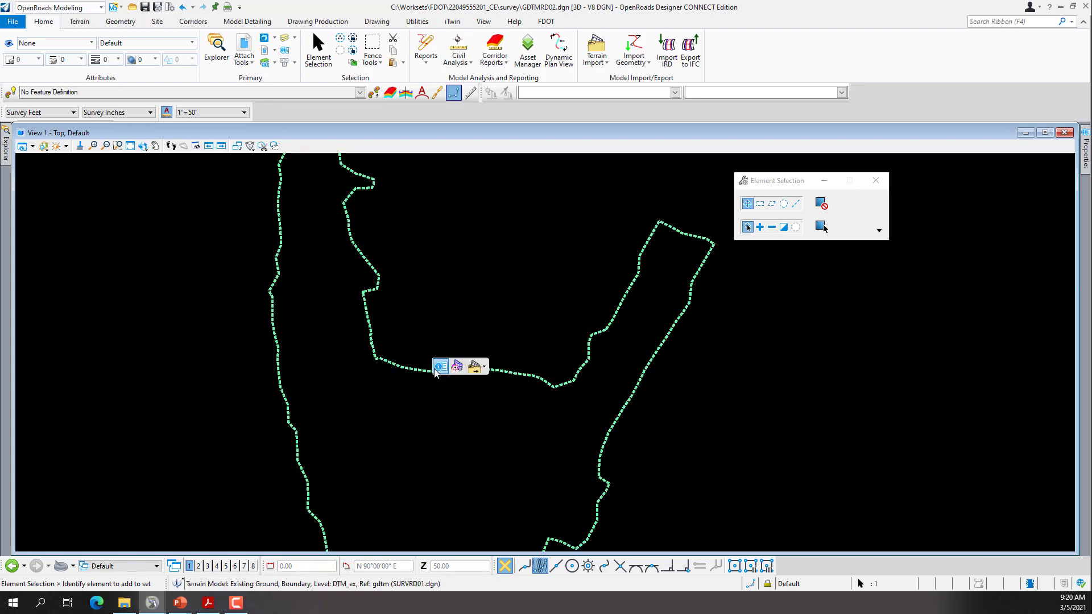
mouse_move(439, 366)
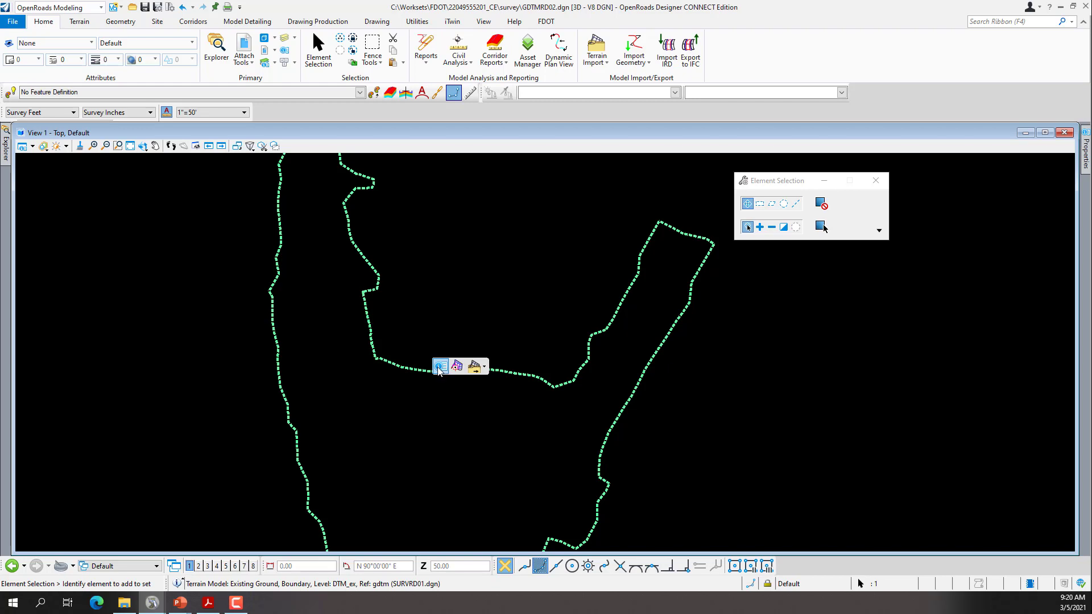
mouse_move(457, 366)
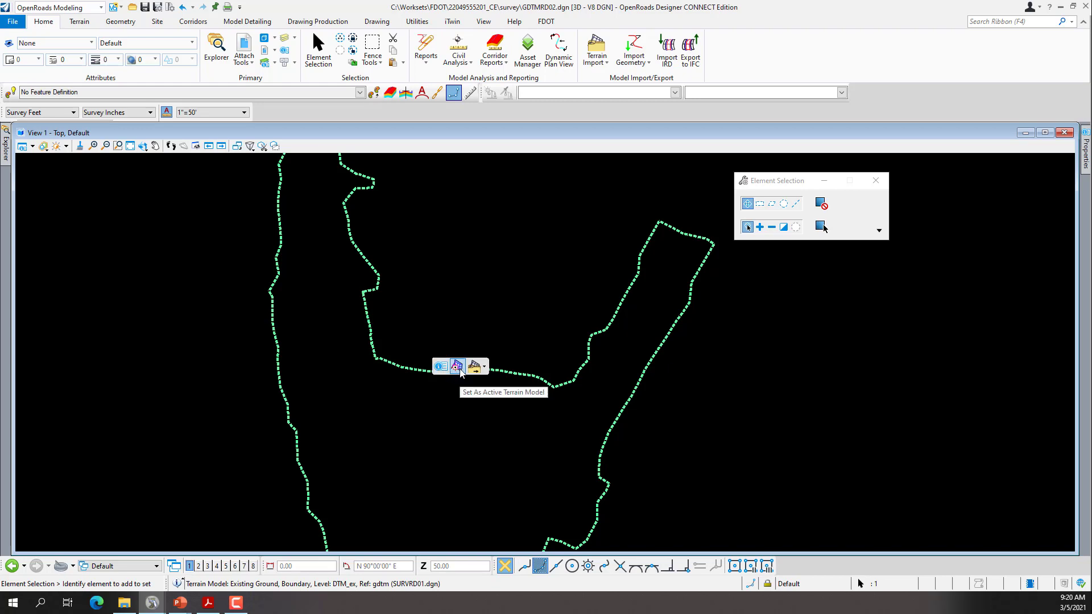
mouse_move(474, 365)
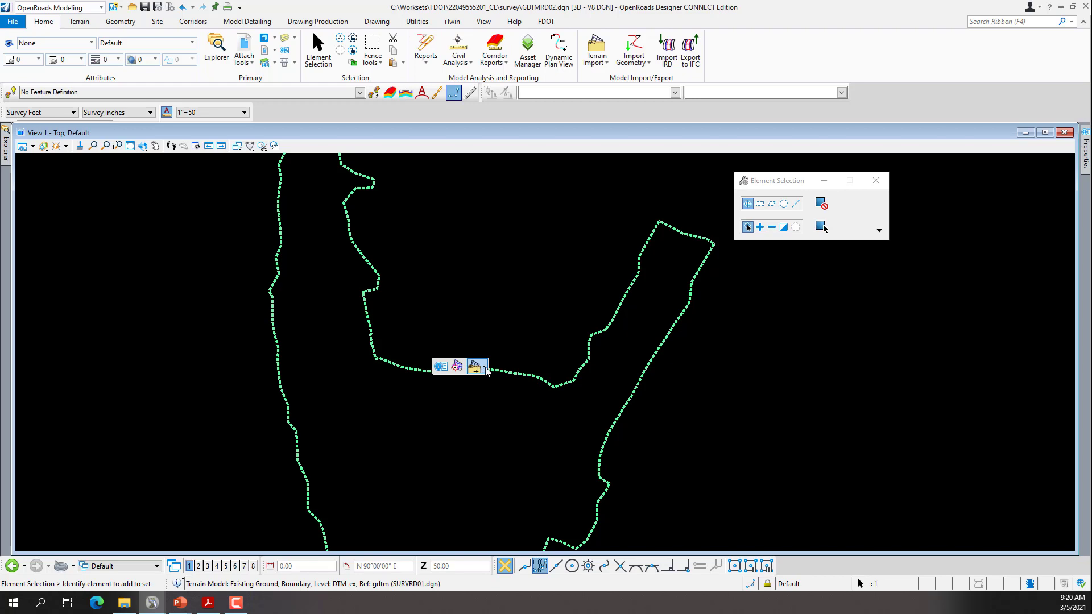
left_click(476, 365)
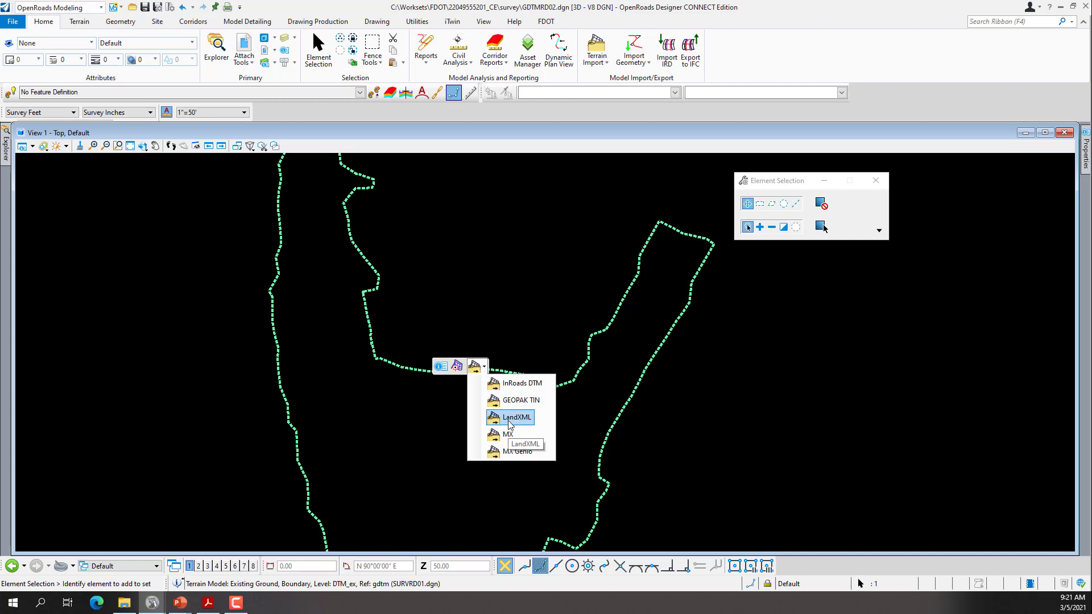
left_click(516, 417)
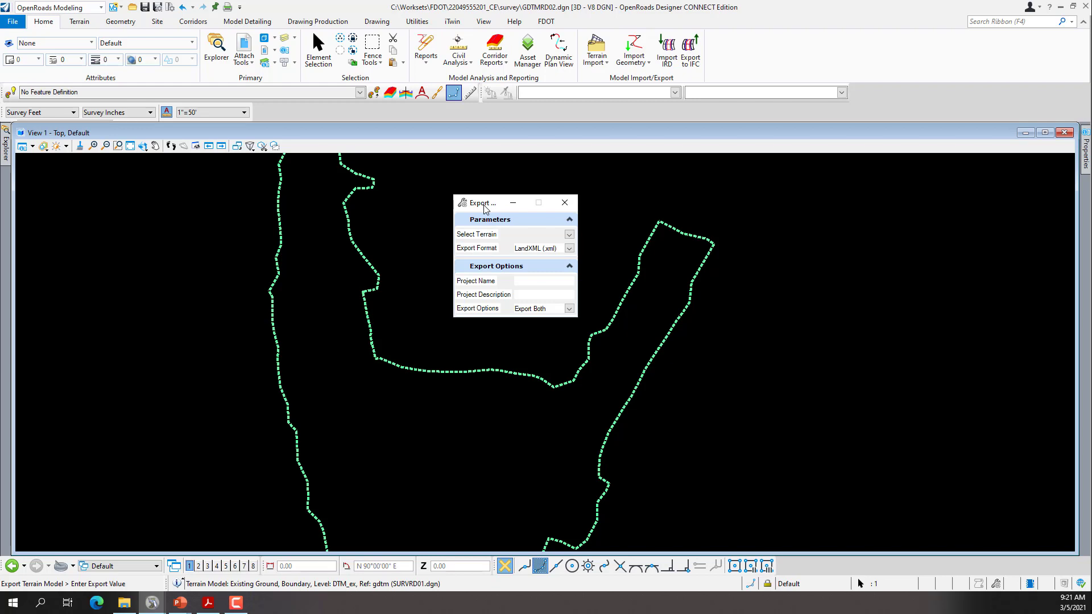
Enter project name Wakulla and a Wakulla SR 61 description for the LandXML export
left_click(569, 235)
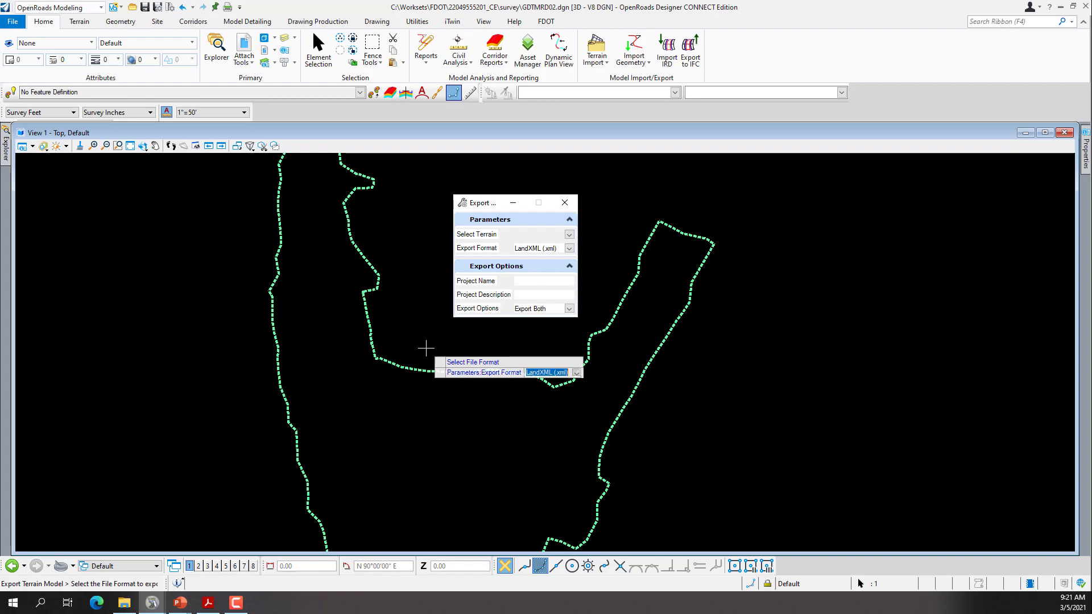
left_click(542, 281)
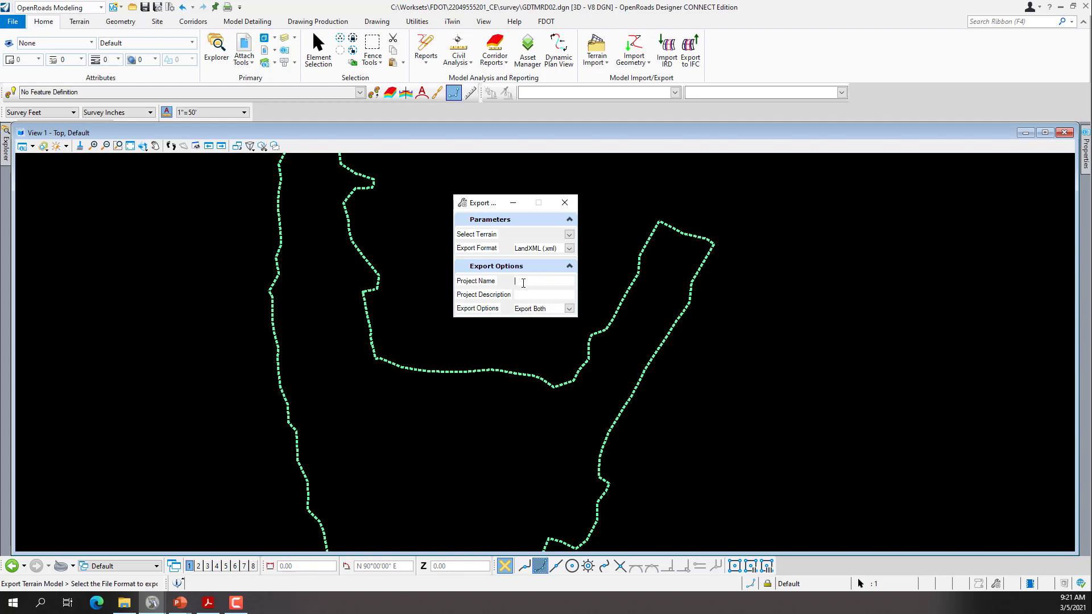
type("Wakulla")
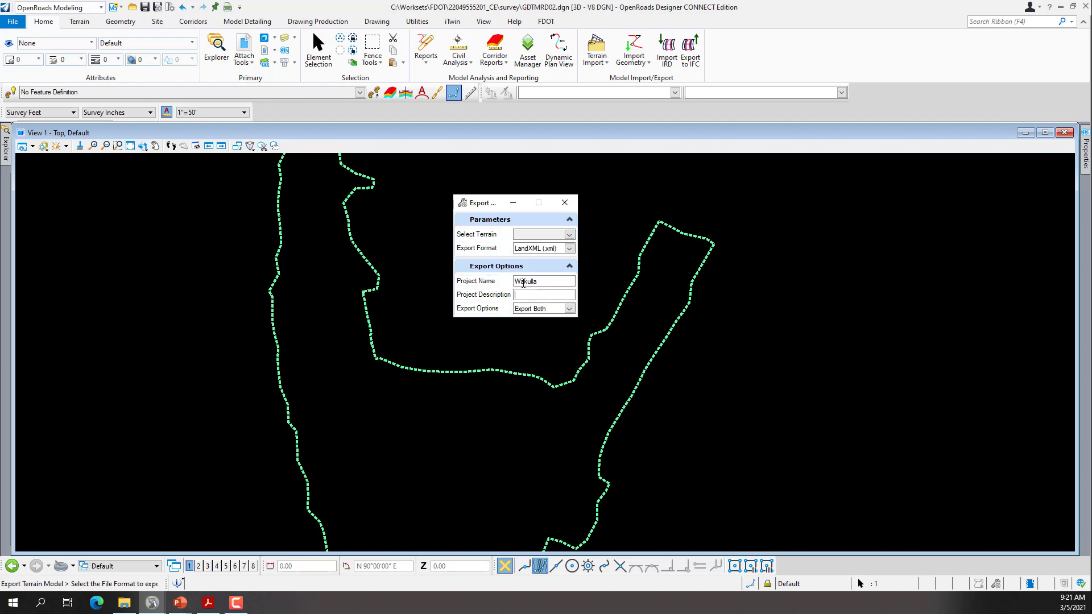
type("Wakulla")
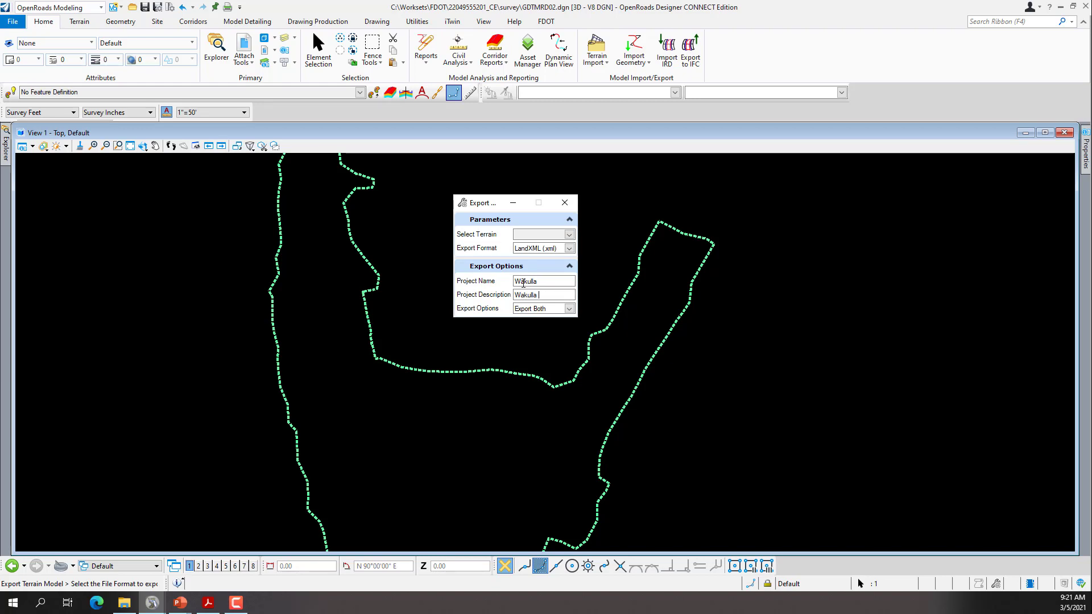
type("SR 6")
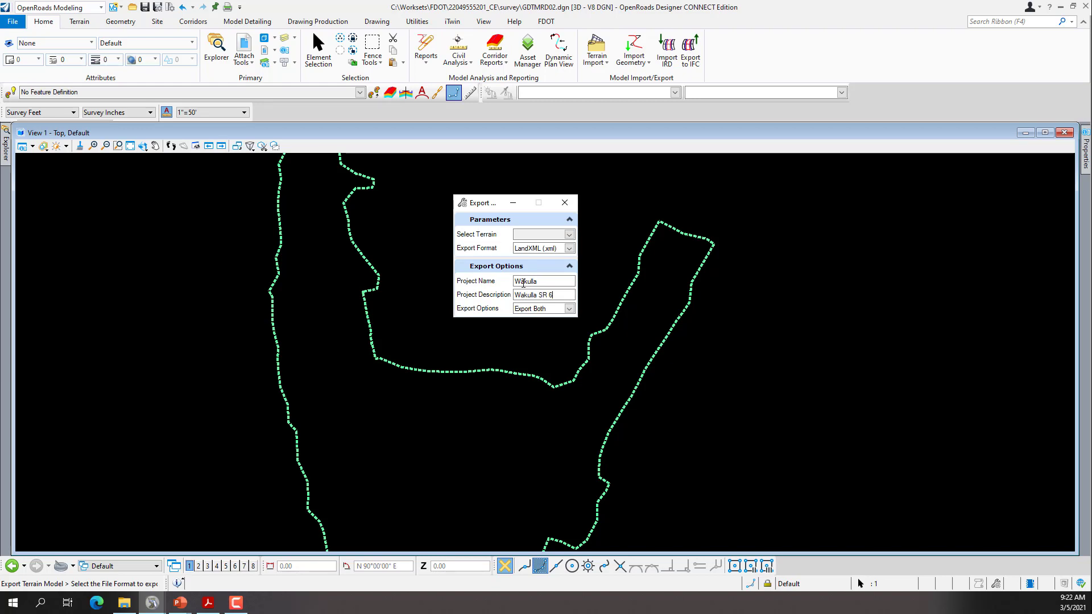
type("1")
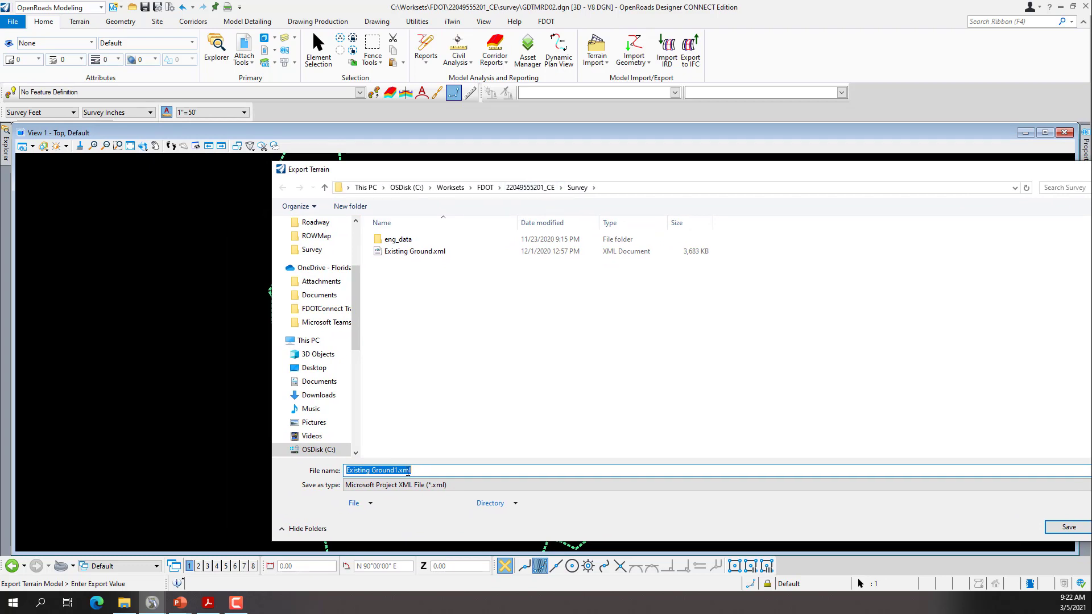
Save the exported terrain as Existing Ground1.xml in the Survey folder
left_click(416, 251)
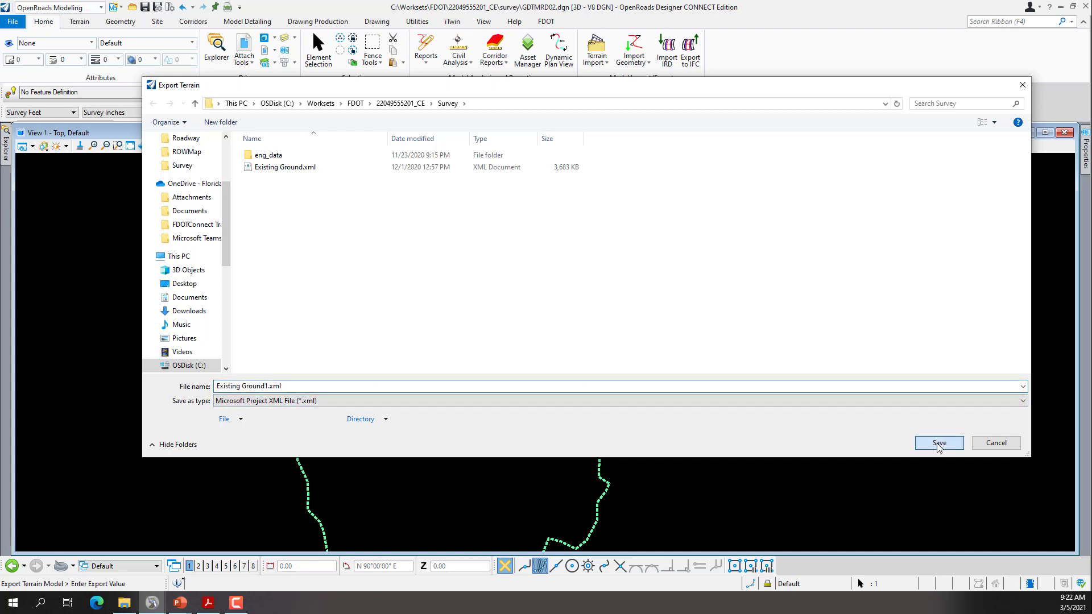
left_click(939, 443)
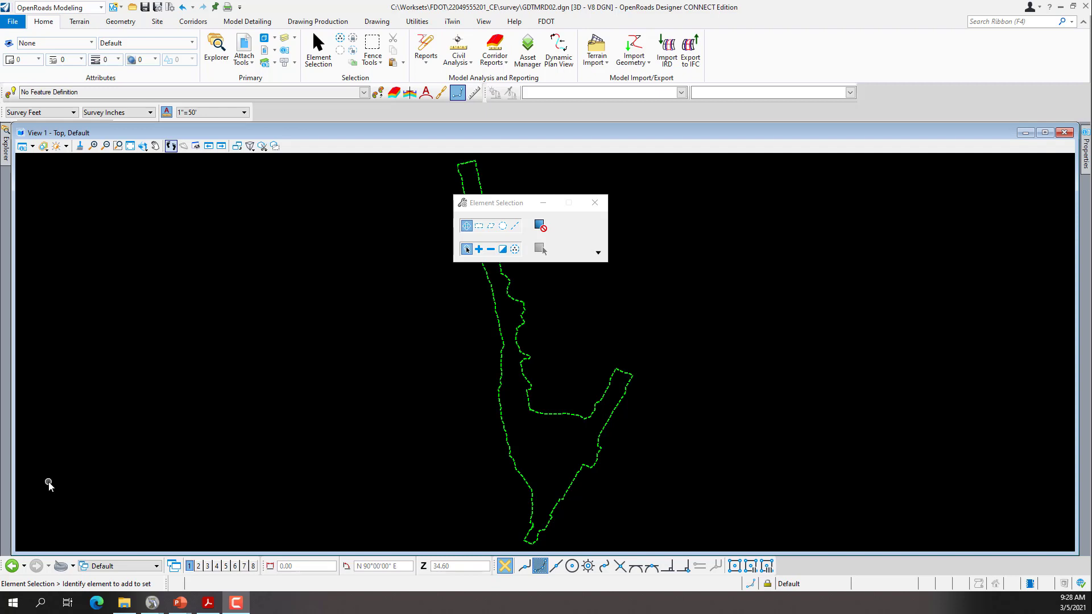
mouse_move(343, 425)
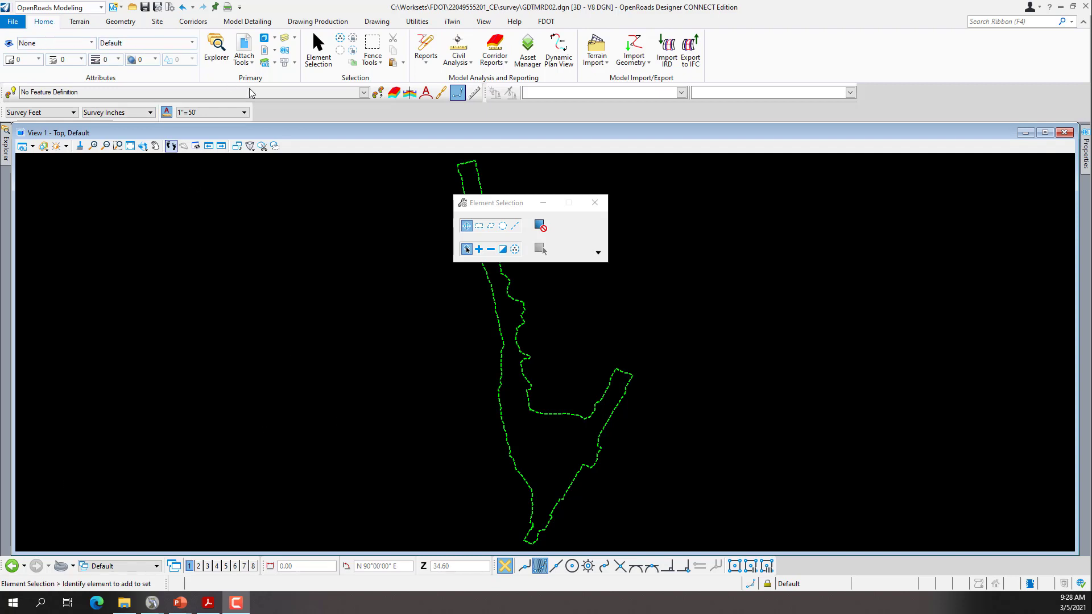
mouse_move(244, 51)
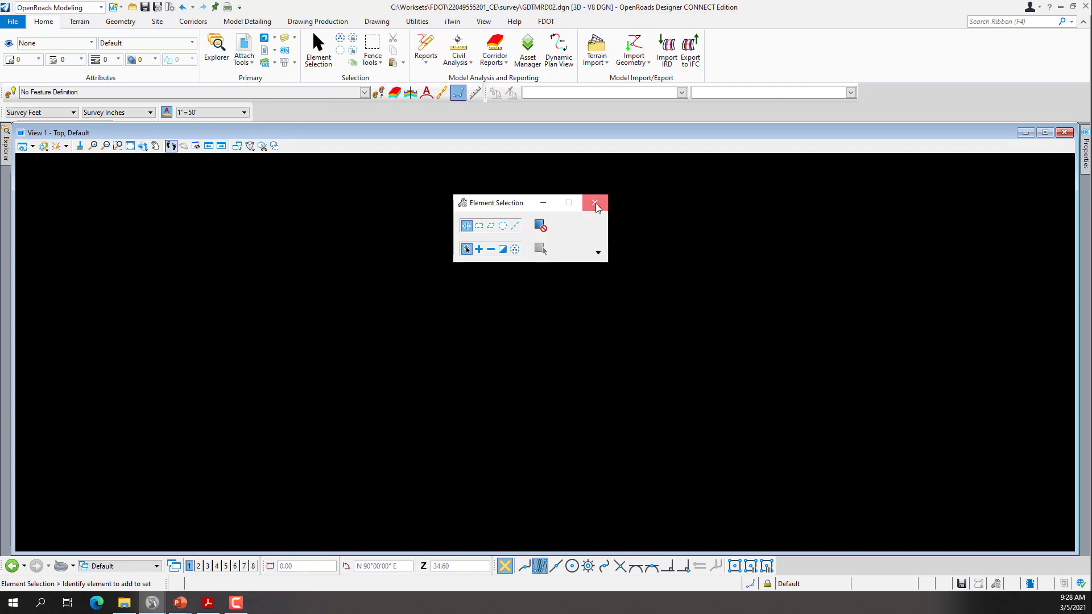
Dismiss the Element Selection tool, leaving the view empty after the terrain is detached
left_click(595, 202)
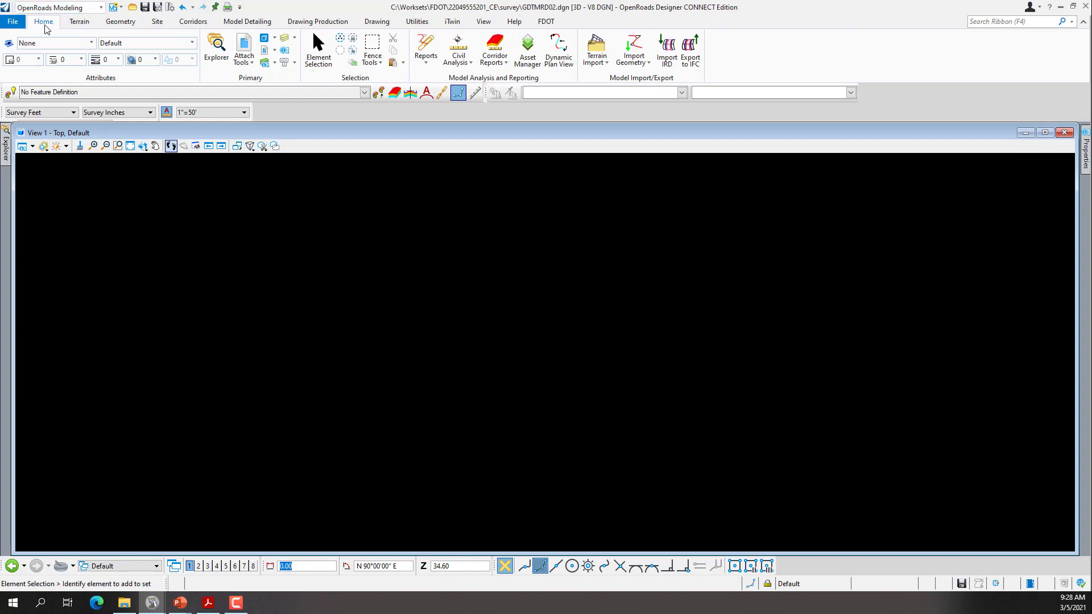
Choose Existing Ground1.xml from the Survey folder as the terrain file to import
left_click(79, 21)
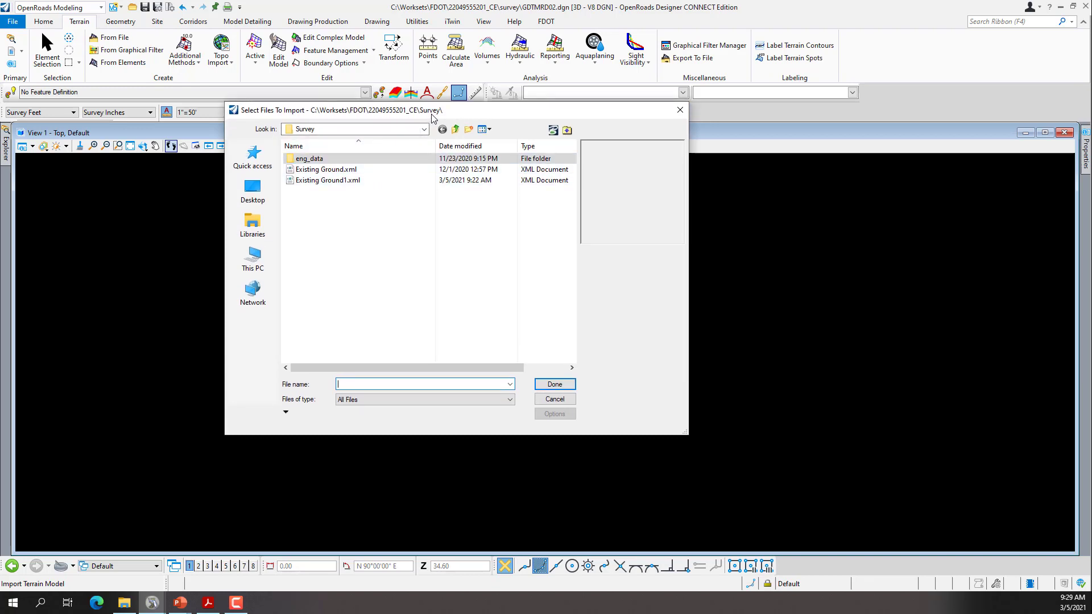
mouse_move(327, 181)
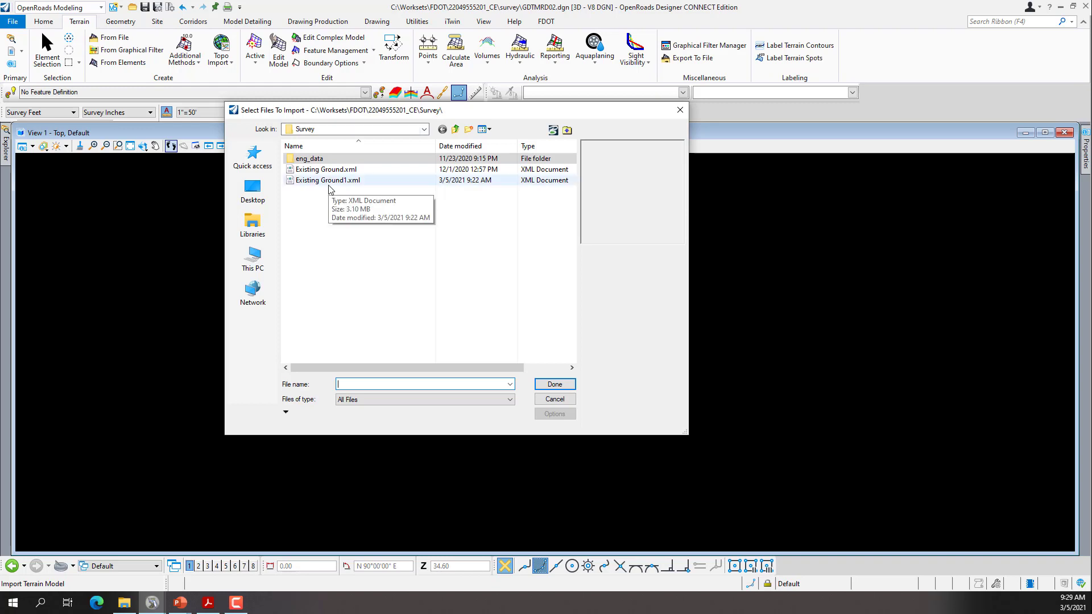
left_click(328, 180)
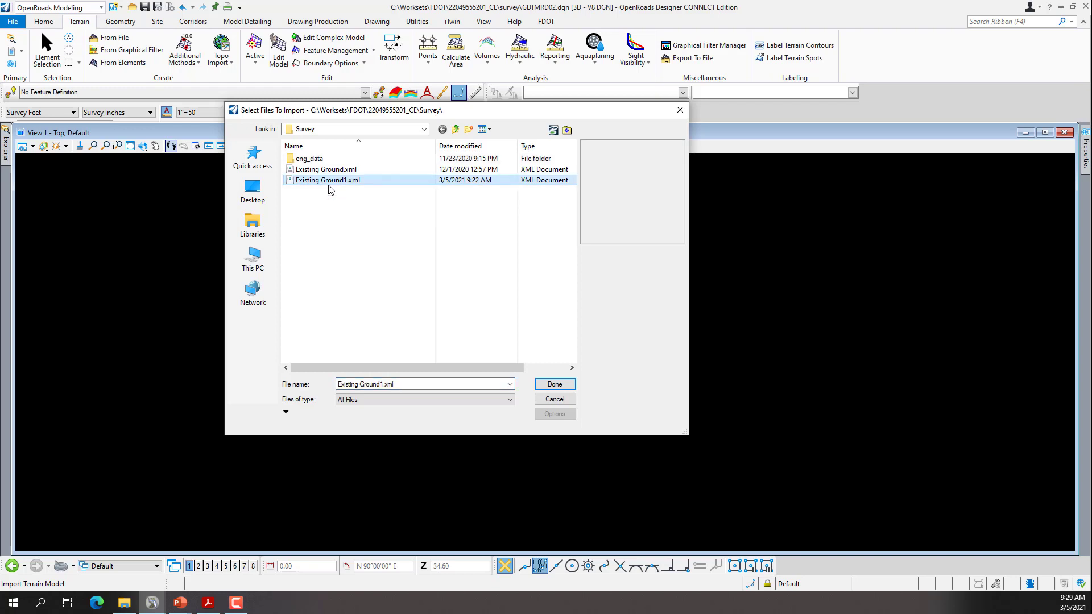
mouse_move(343, 186)
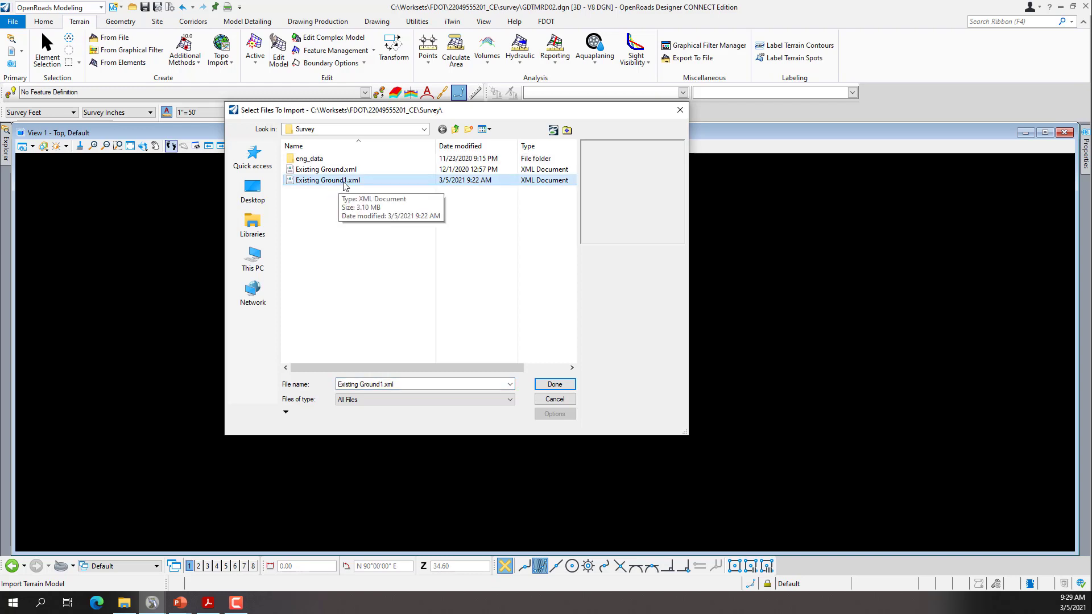
mouse_move(570, 369)
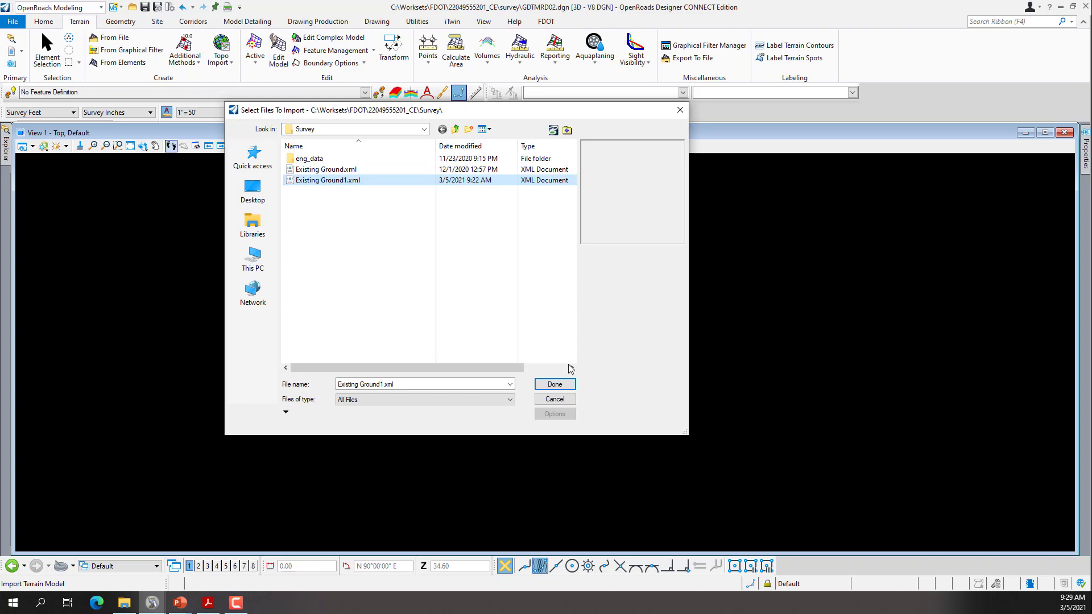
left_click(554, 383)
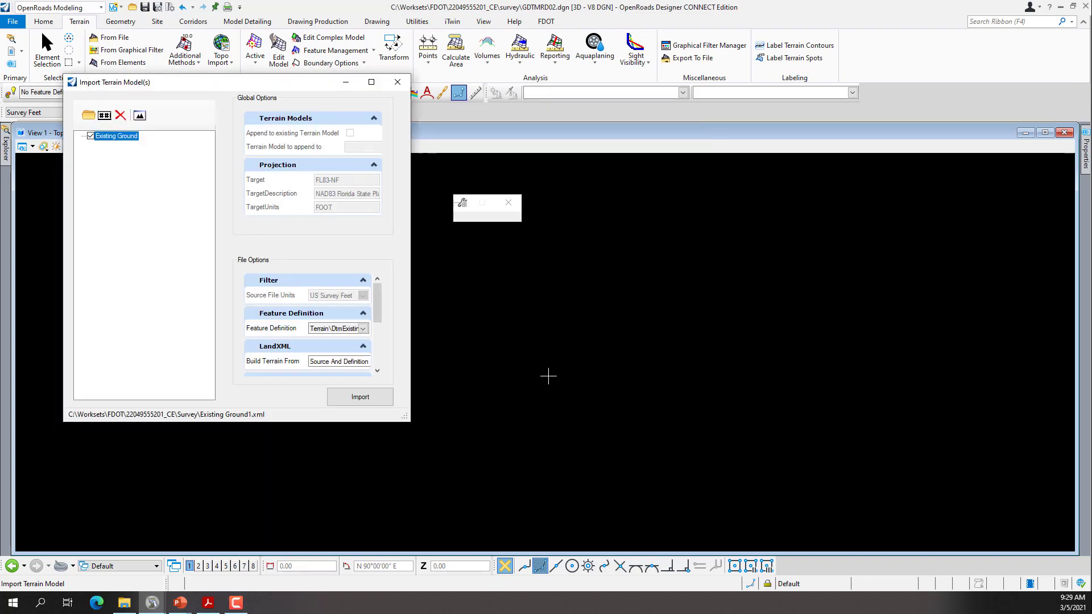
mouse_move(115, 92)
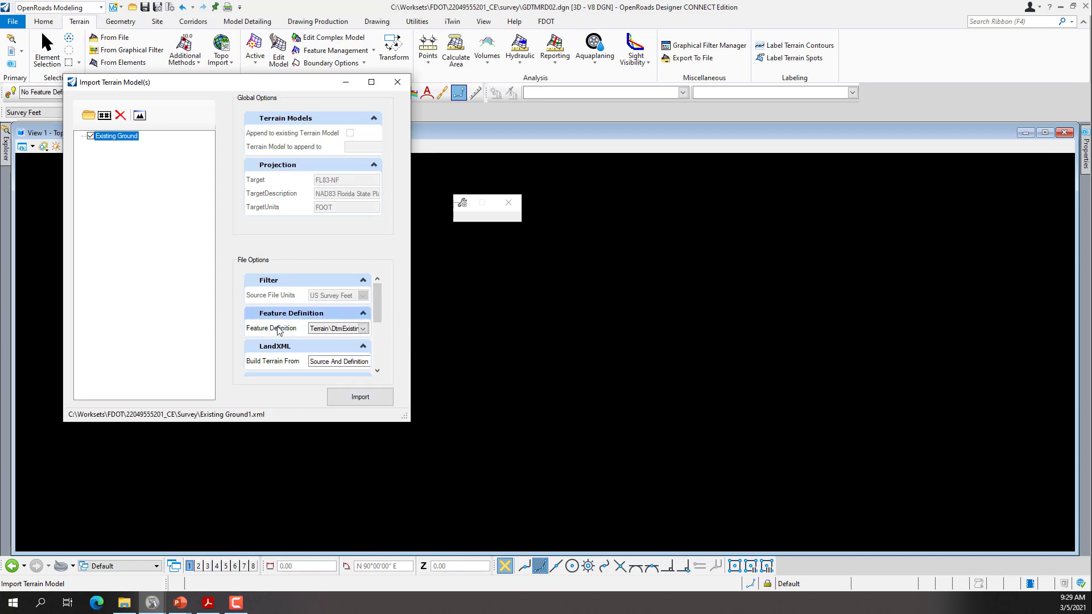
Assign the Terrain\DtmExisting feature definition to the Existing Ground import
left_click(362, 327)
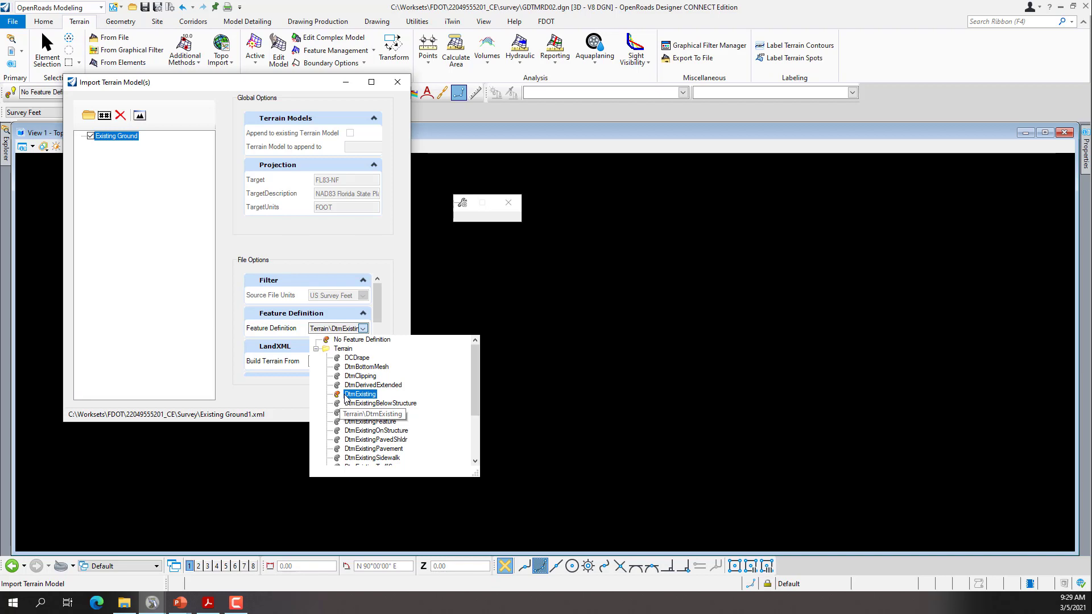
mouse_move(357, 398)
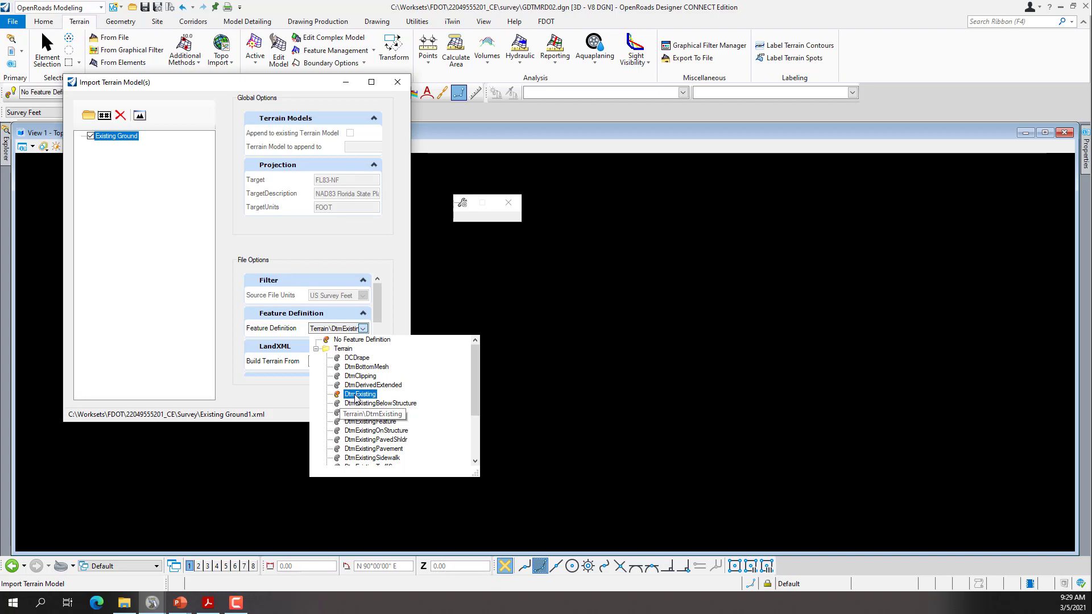
left_click(361, 395)
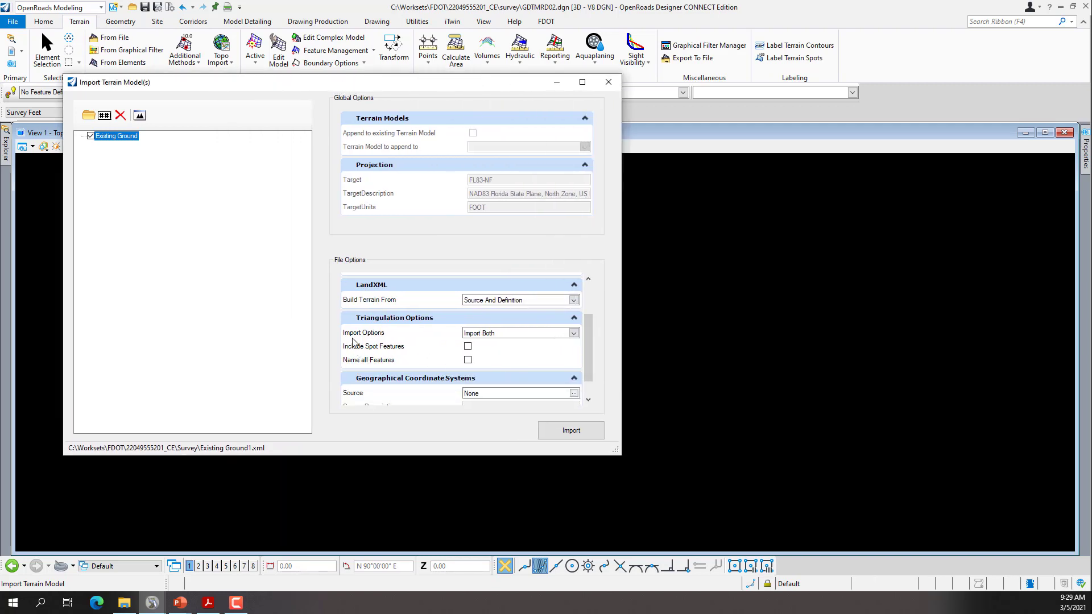
Run the import with Import Terrain Only so the DtmExisting terrain boundary appears in the drawing
left_click(573, 332)
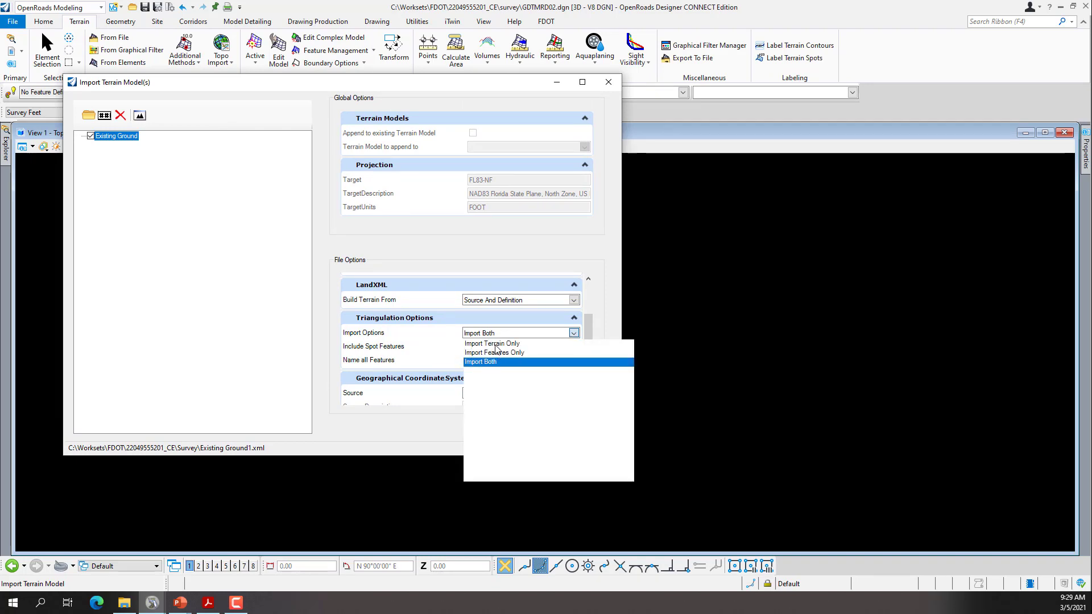
left_click(491, 343)
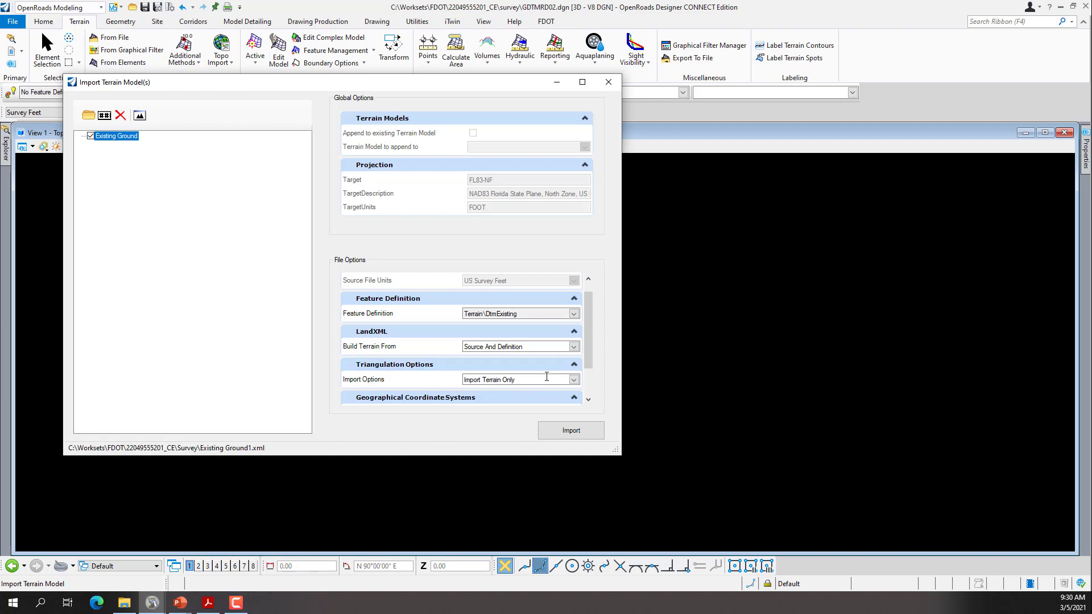
left_click(570, 430)
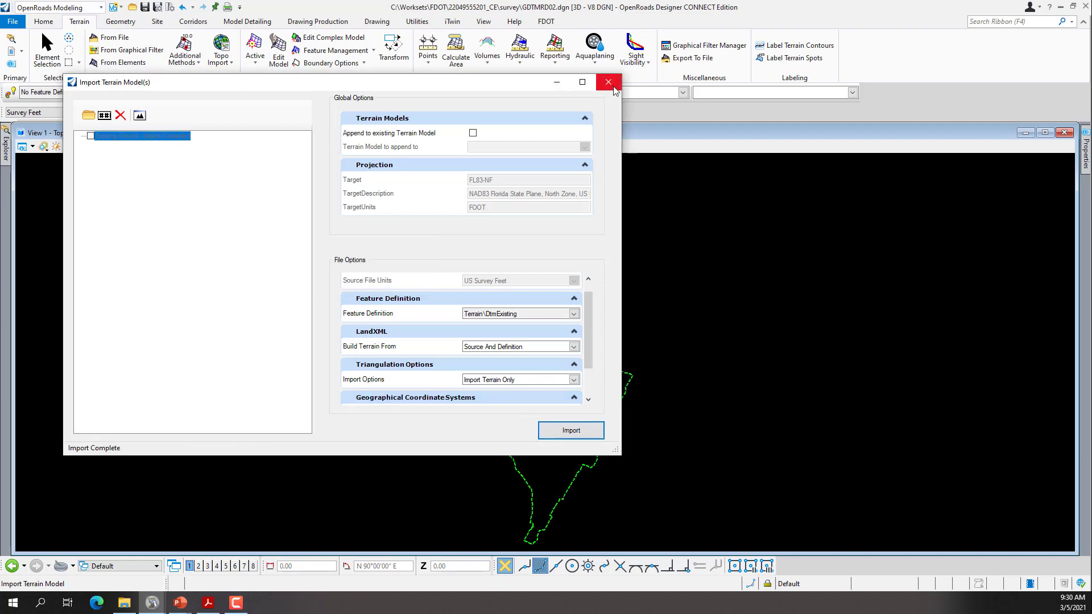
mouse_move(610, 82)
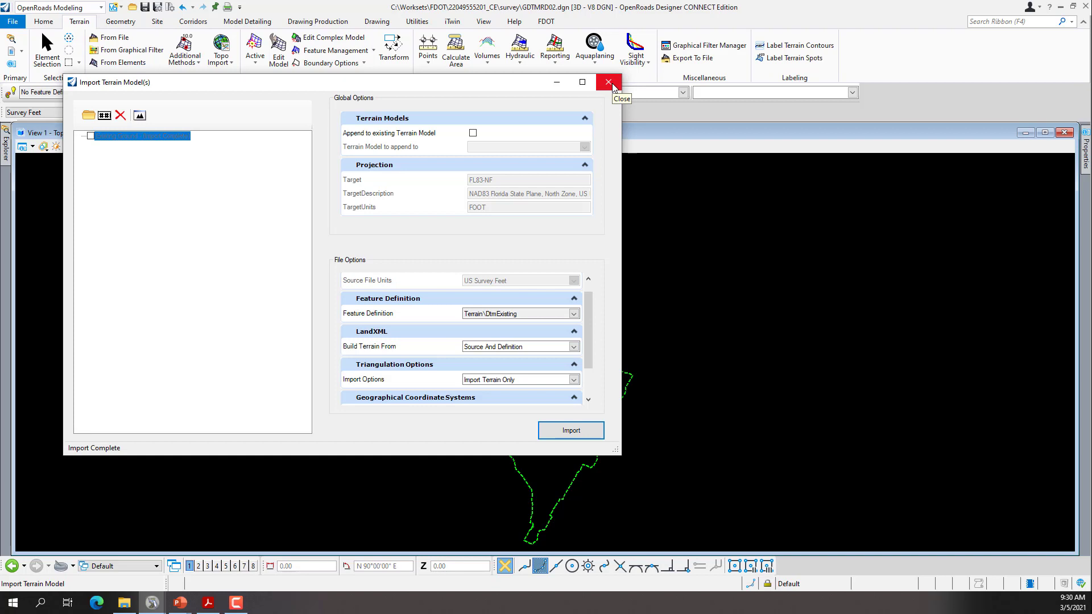
left_click(609, 82)
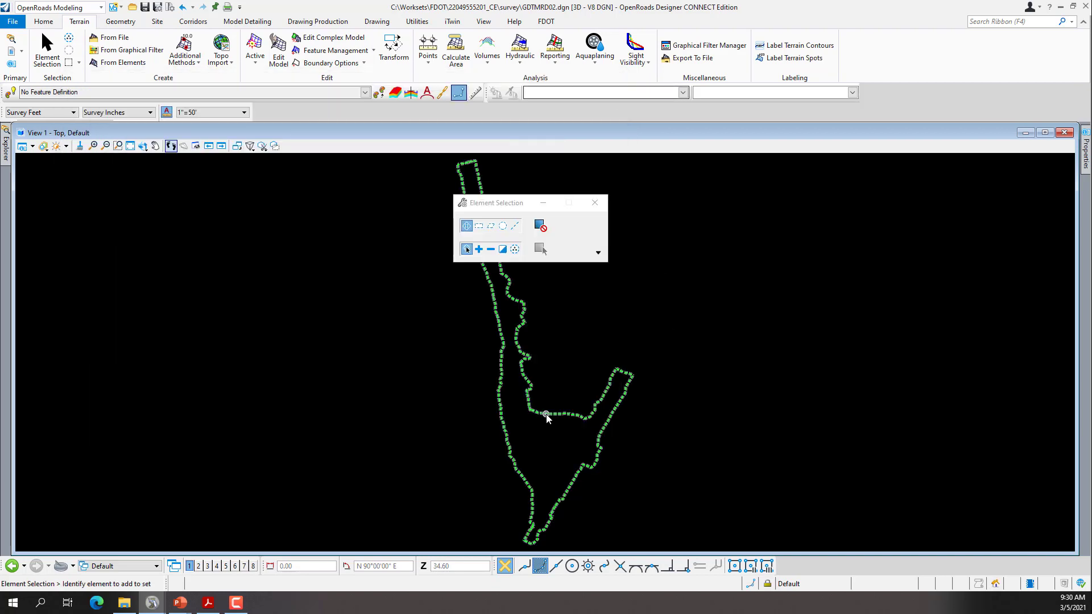
mouse_move(547, 415)
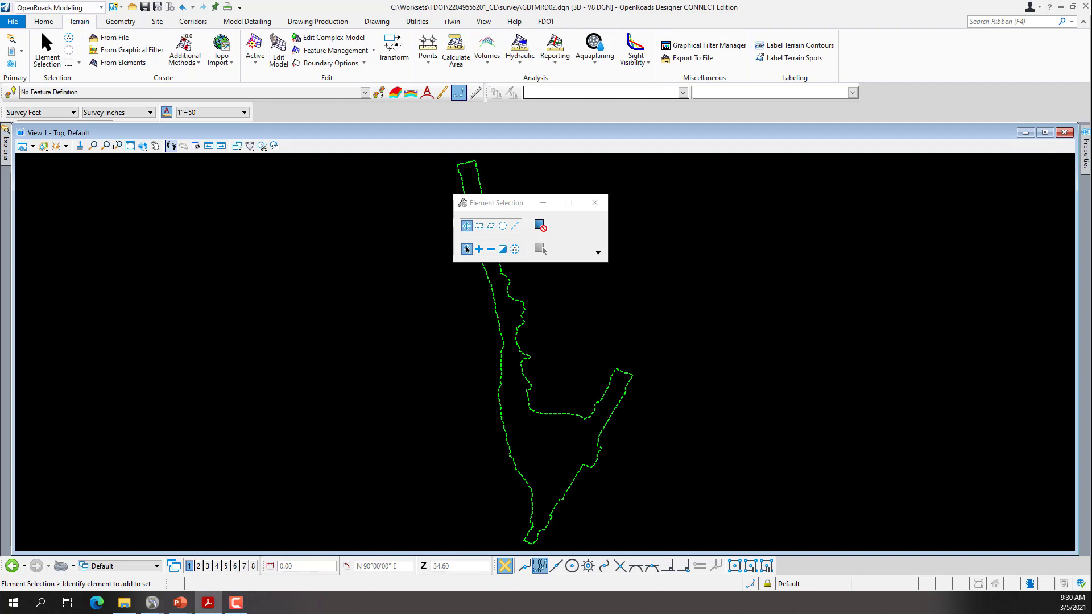
mouse_move(648, 369)
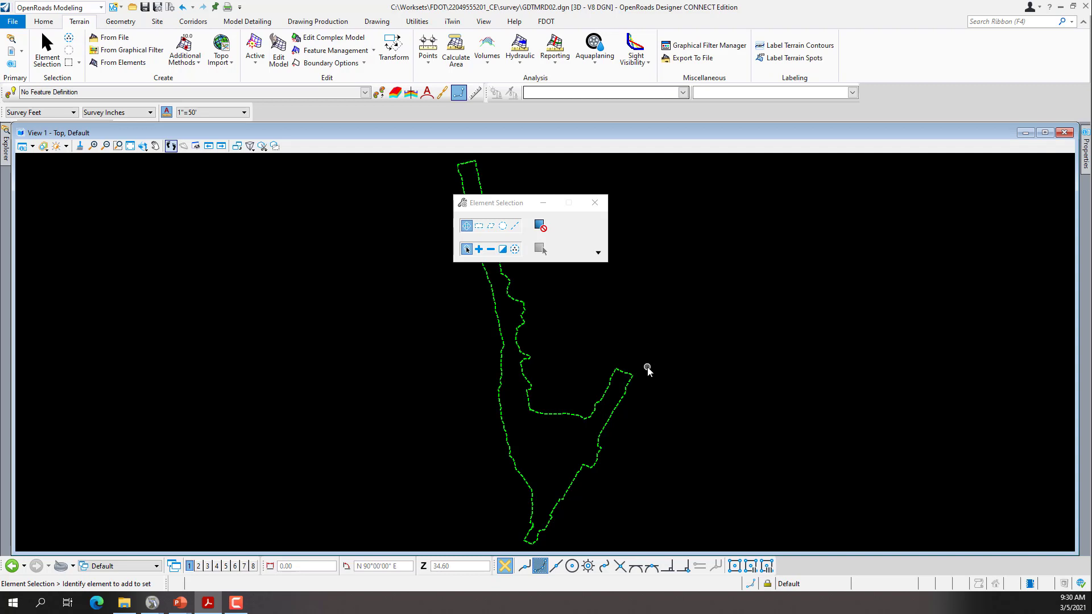